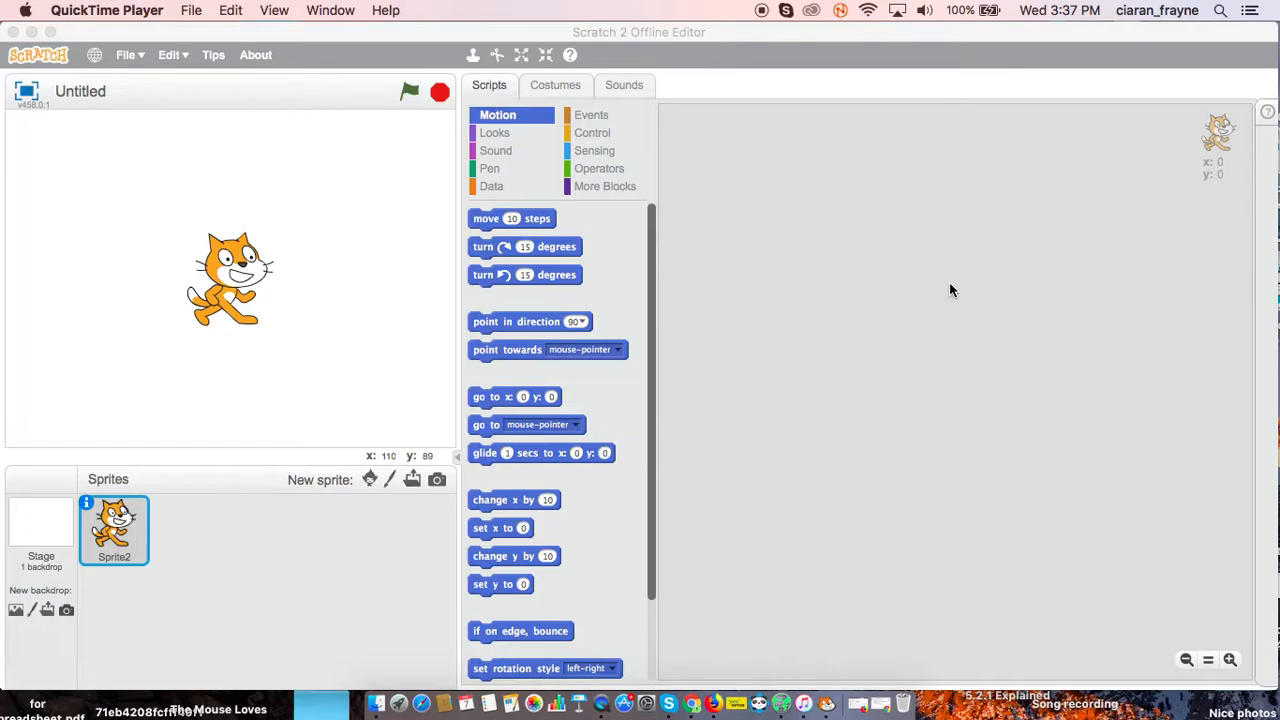
mouse_move(728, 114)
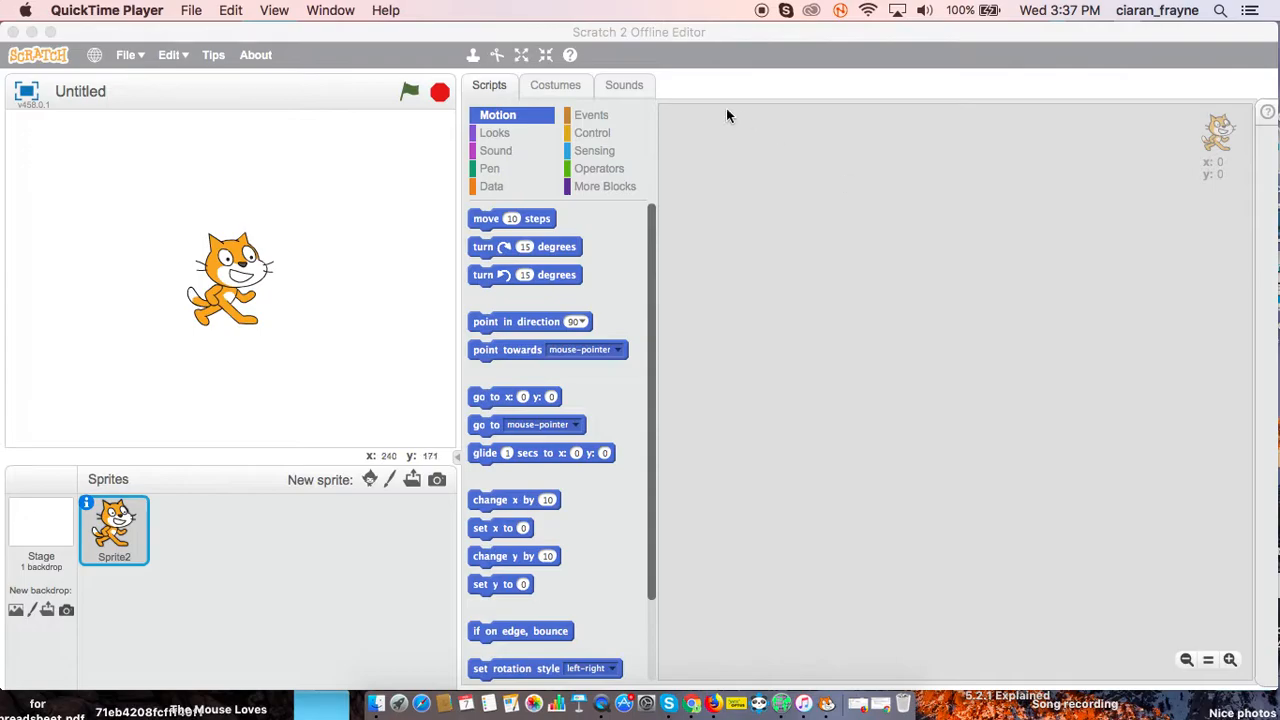
Start the sprite's script with a 'when green flag clicked' hat block from Events.
click(592, 114)
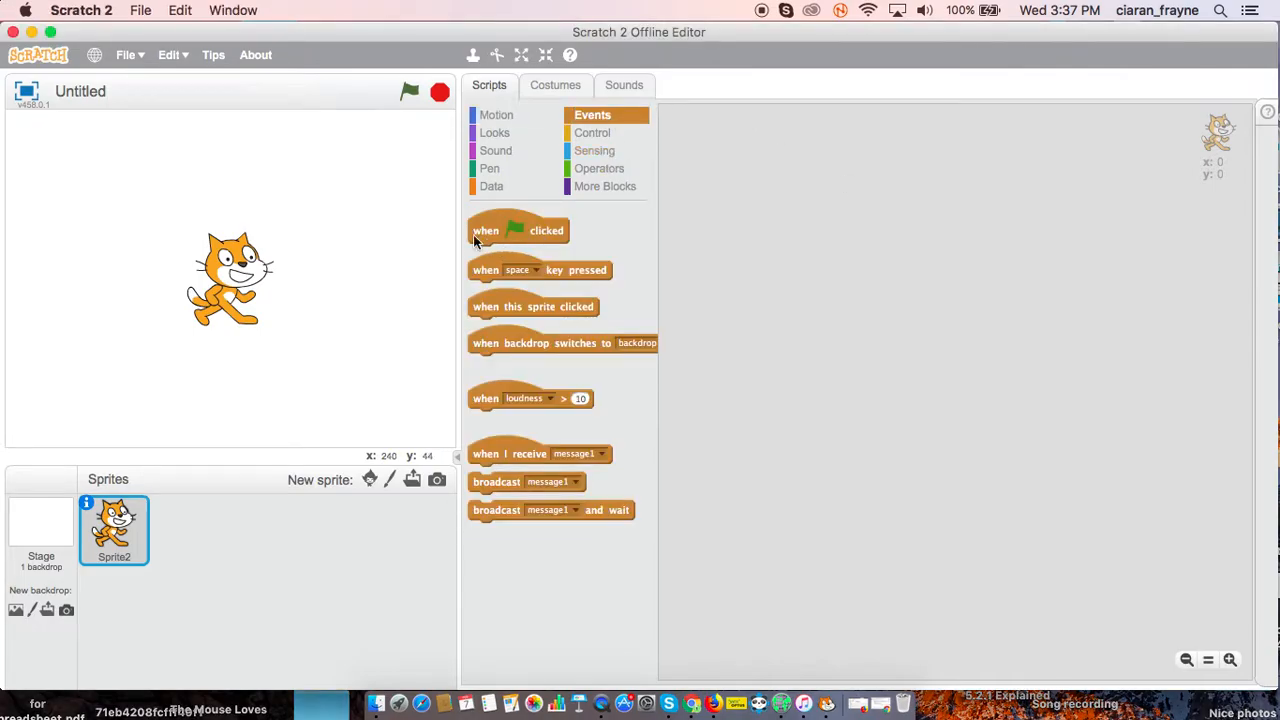
drag(518, 230, 792, 144)
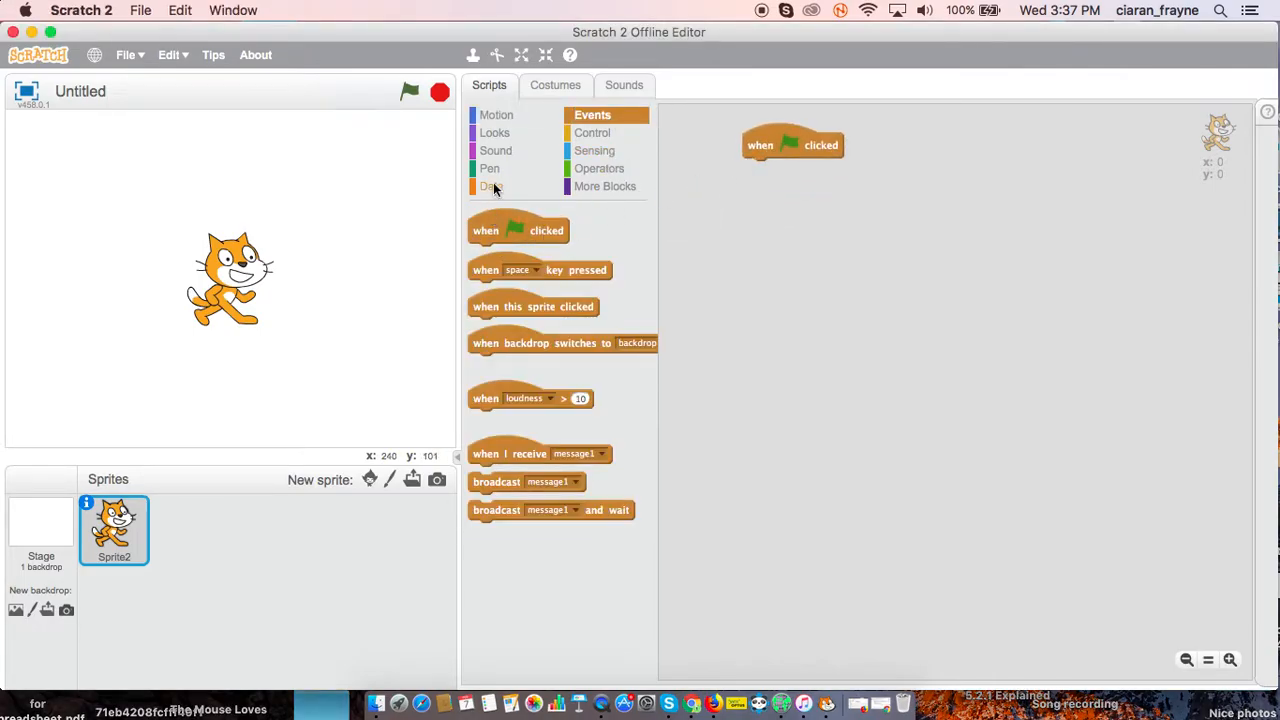
click(492, 186)
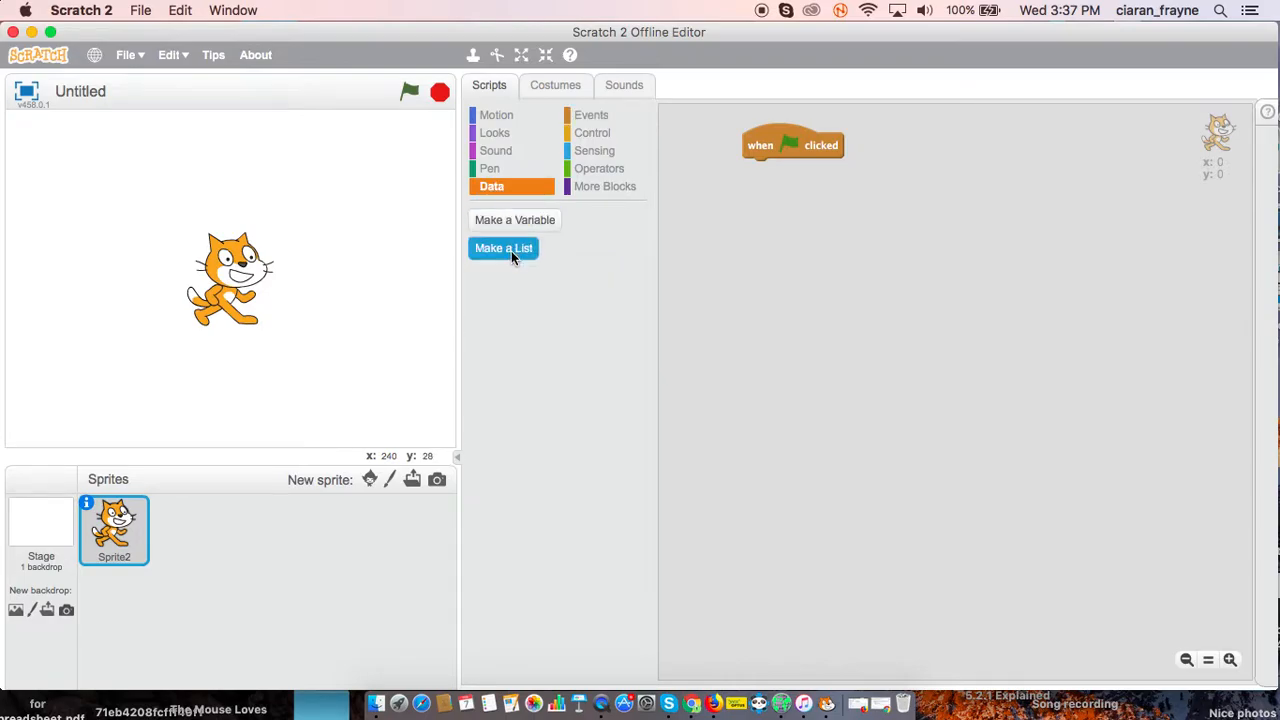
Create a new list named 'Star Trek Characters' for all sprites.
click(504, 248)
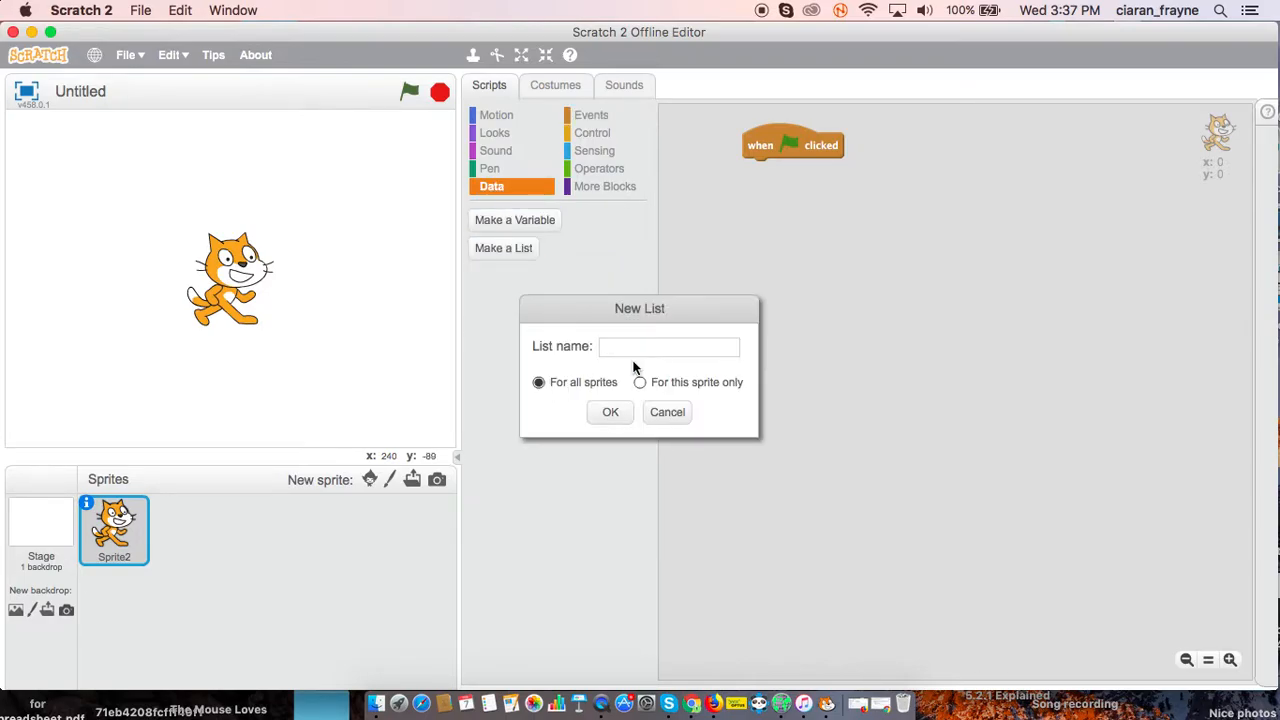
text(Star Trek Ch)
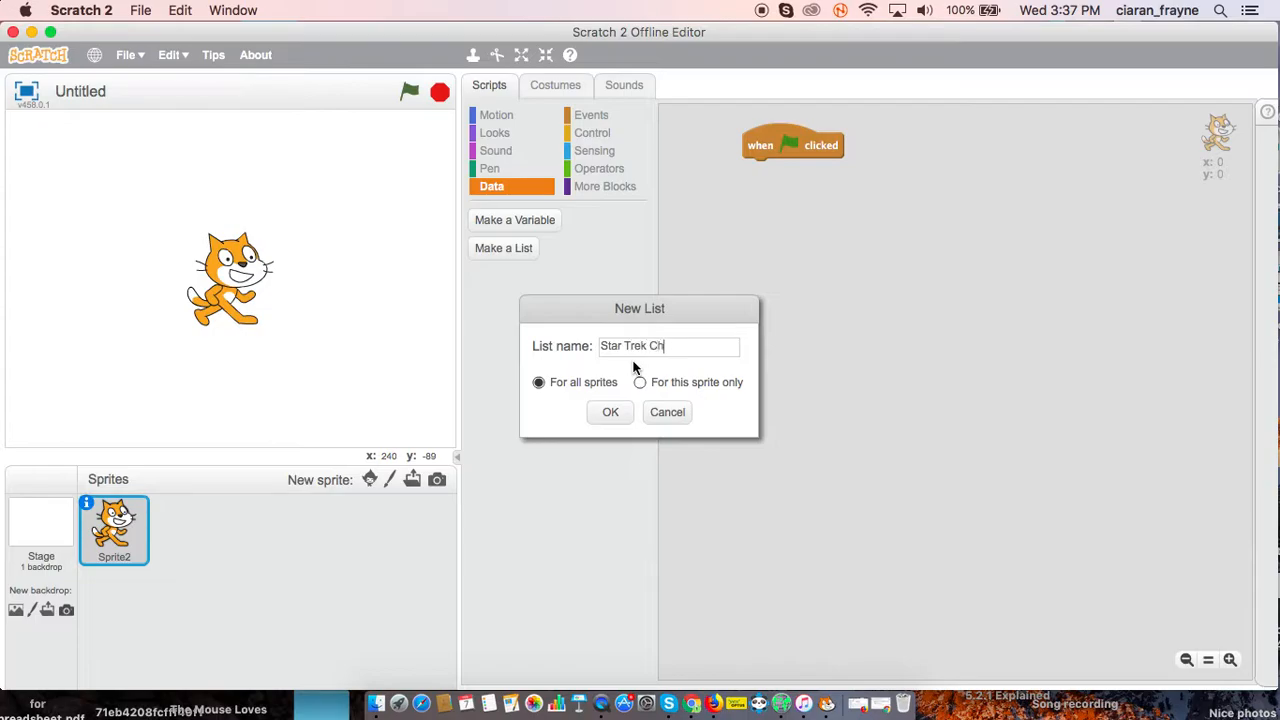
click(610, 412)
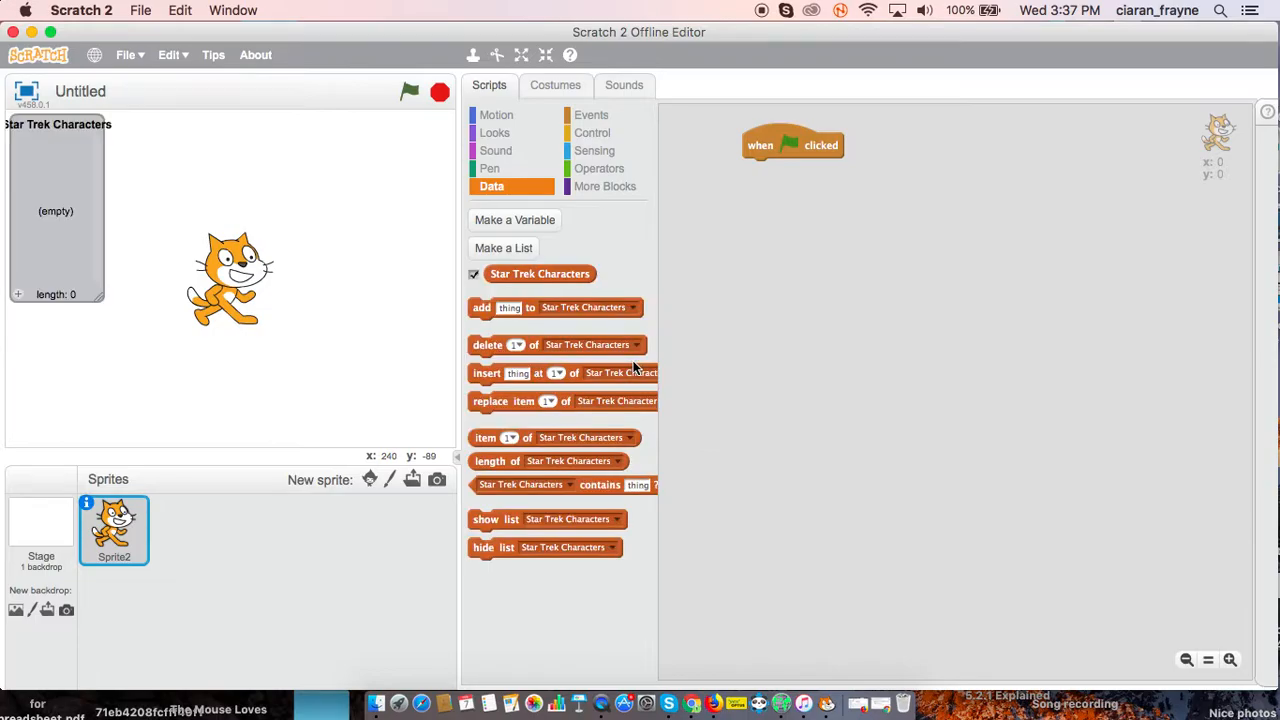
Add the first list items: Data, Spock, Scotty, Bones, Kirk, Picard, Sisko, Riker.
click(18, 292)
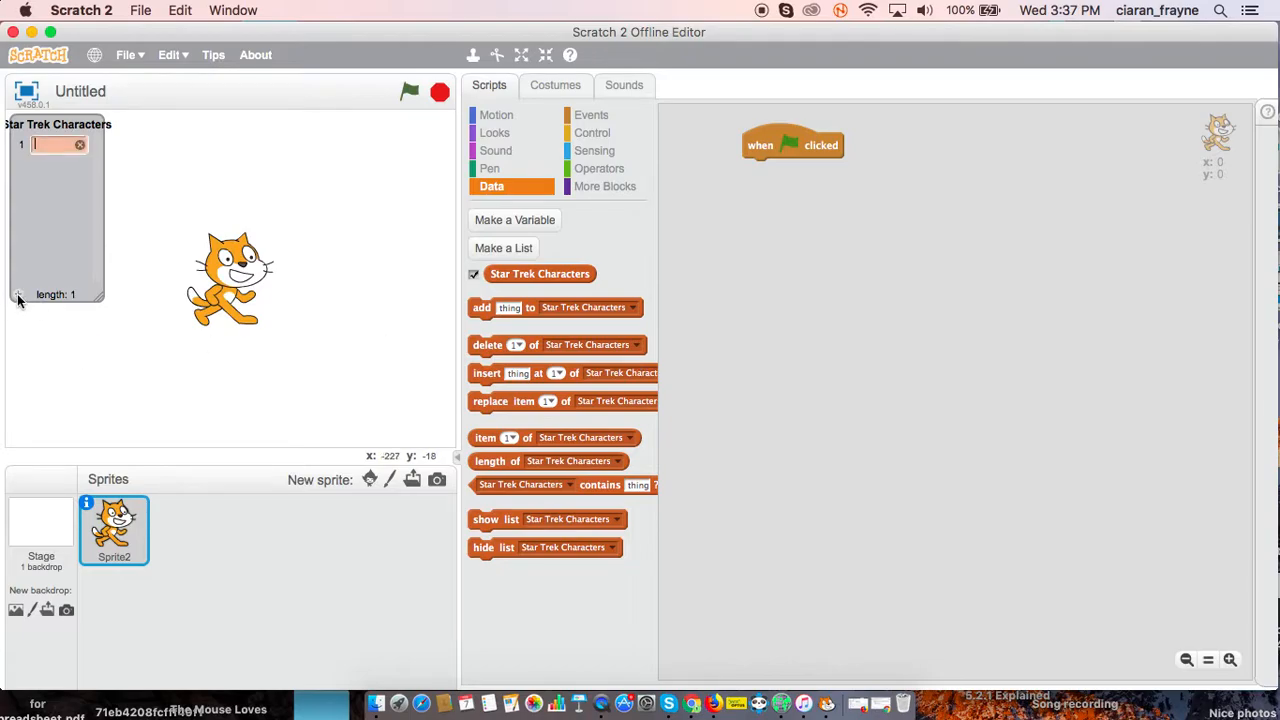
text(Data)
text(Spock)
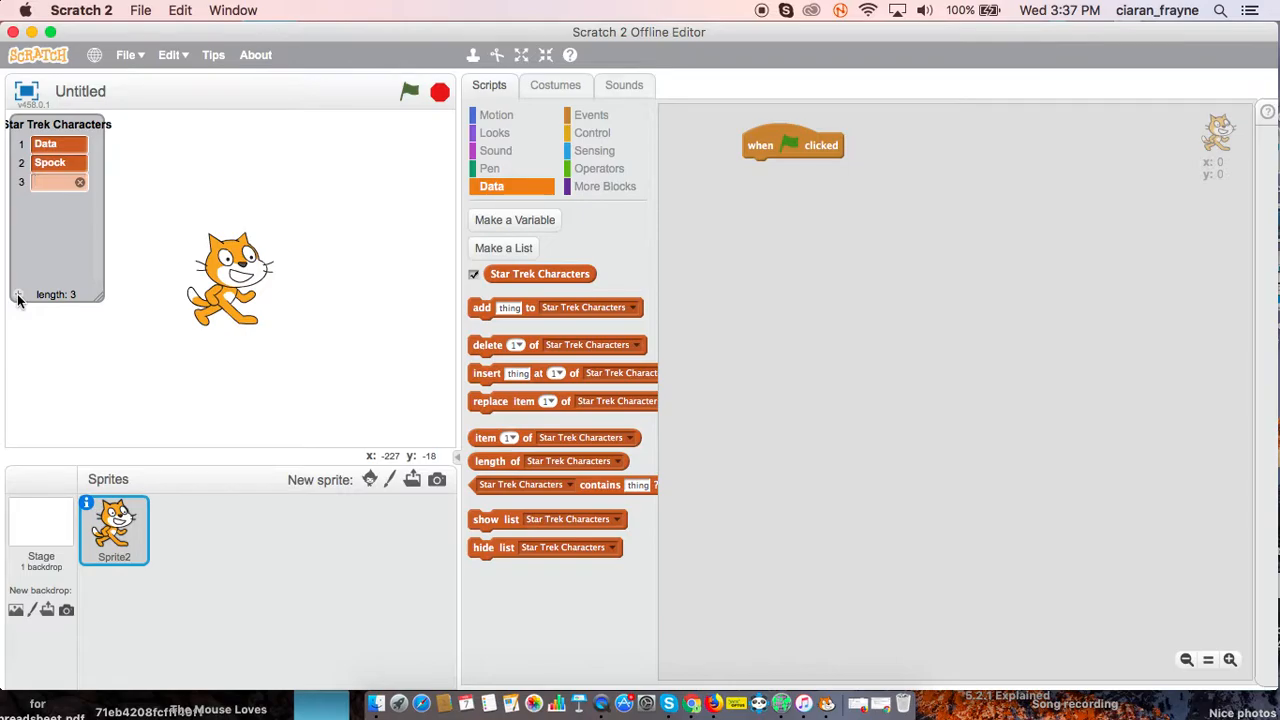
text(Scotty)
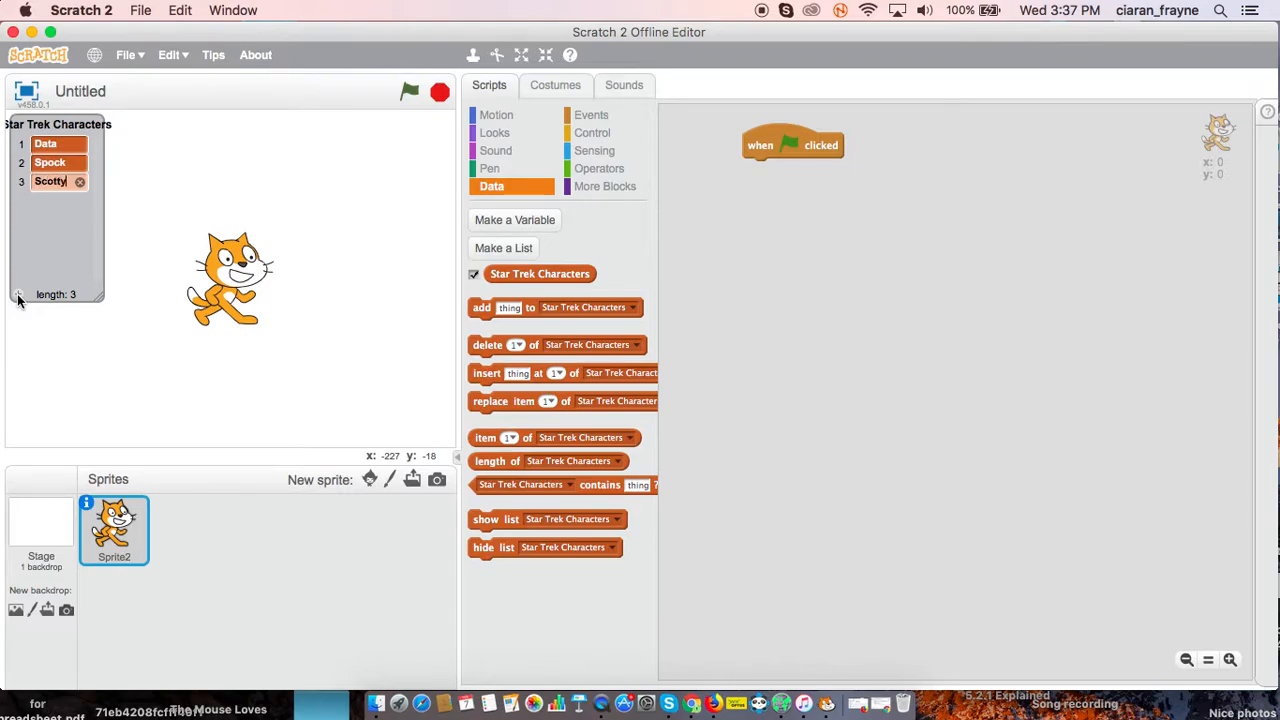
text(Bones)
text(Pica)
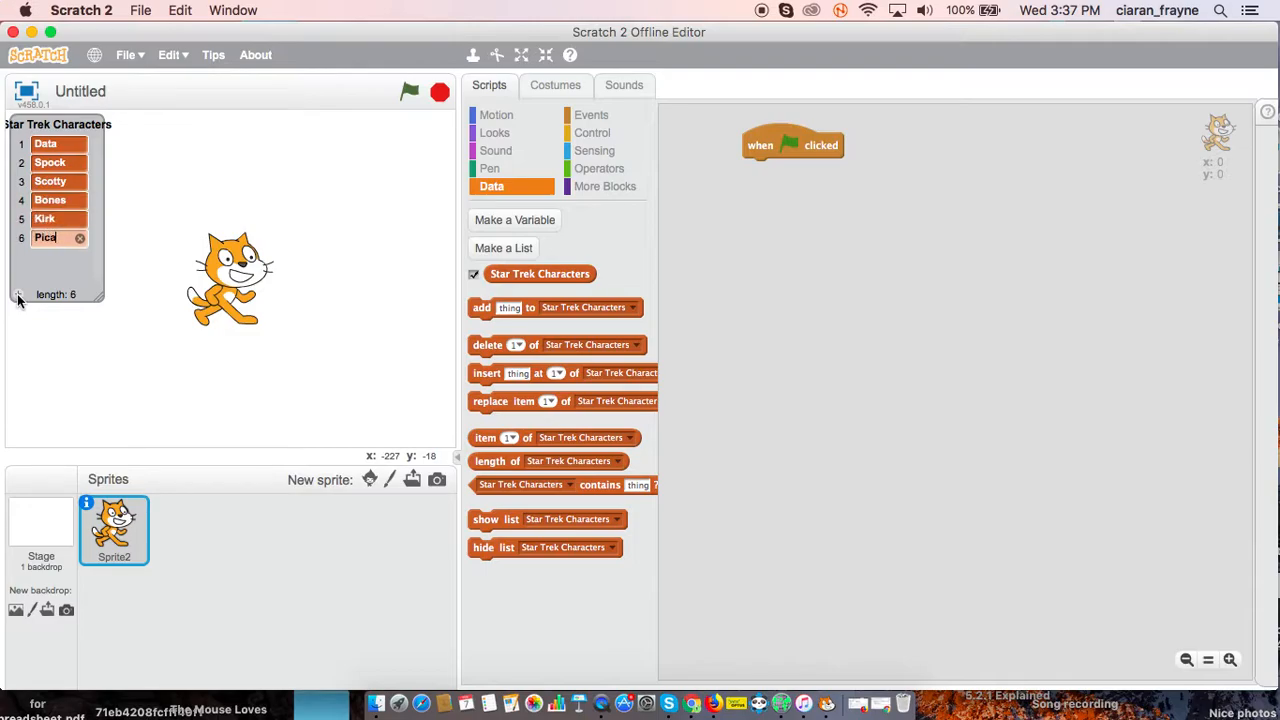
text(Sisc)
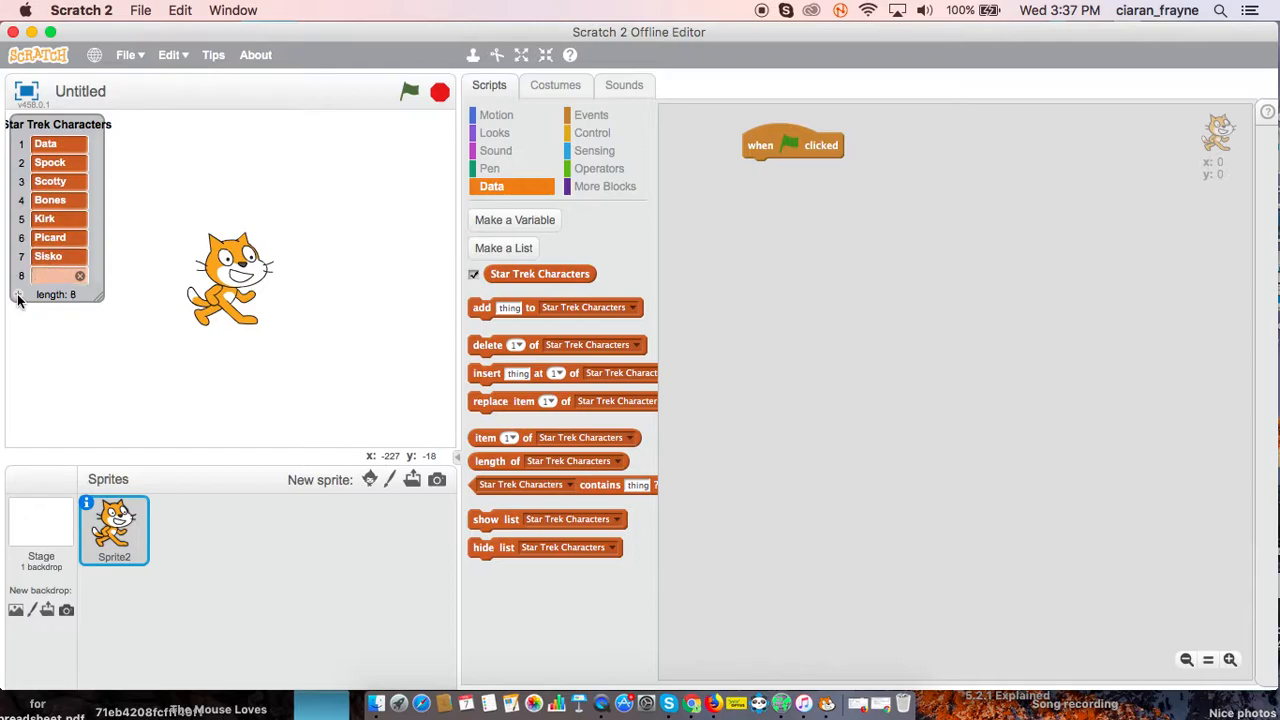
Add the remaining names including Janeway, Worf and McCoy to reach 15 items.
click(18, 298)
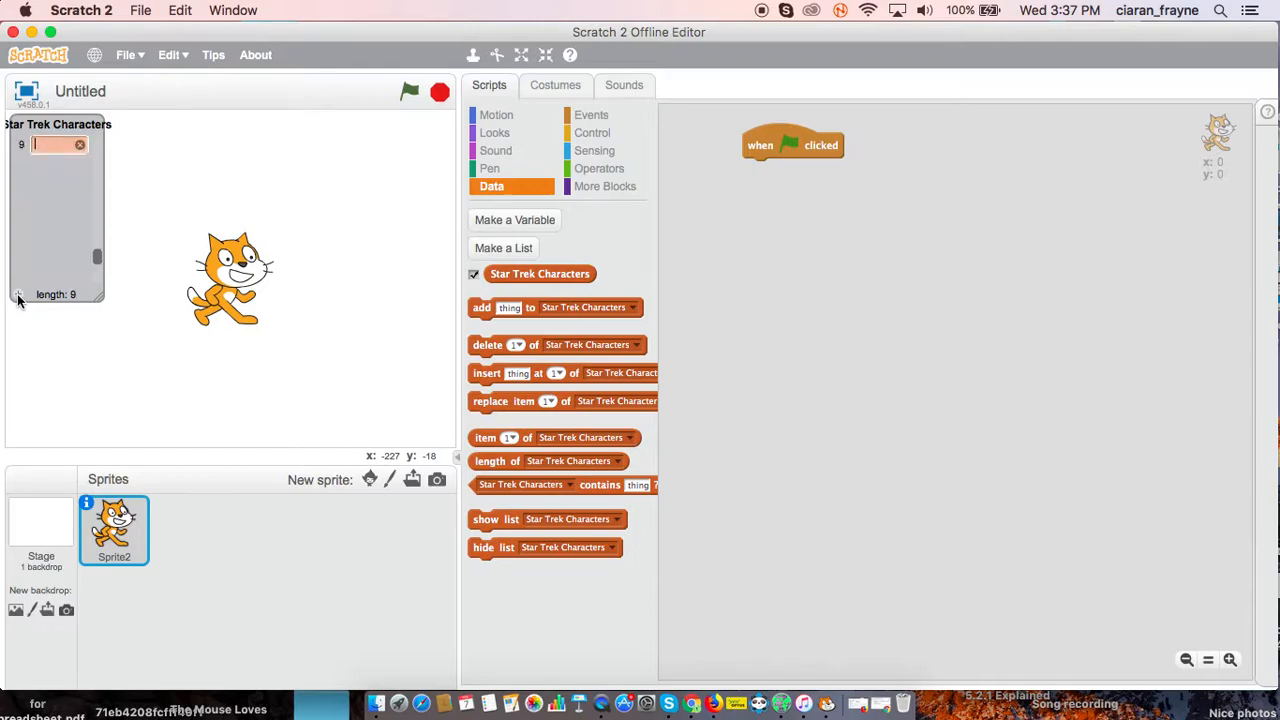
text(Janeway)
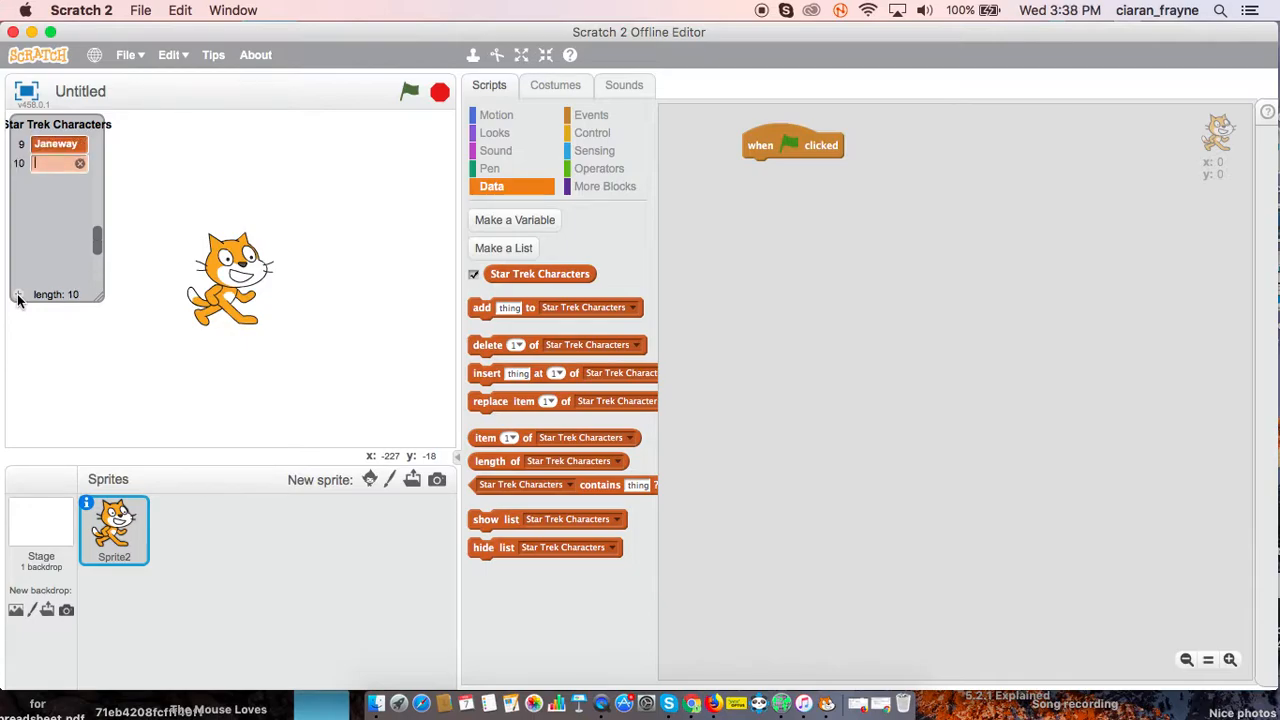
text(Worf)
text(Wes Crusher)
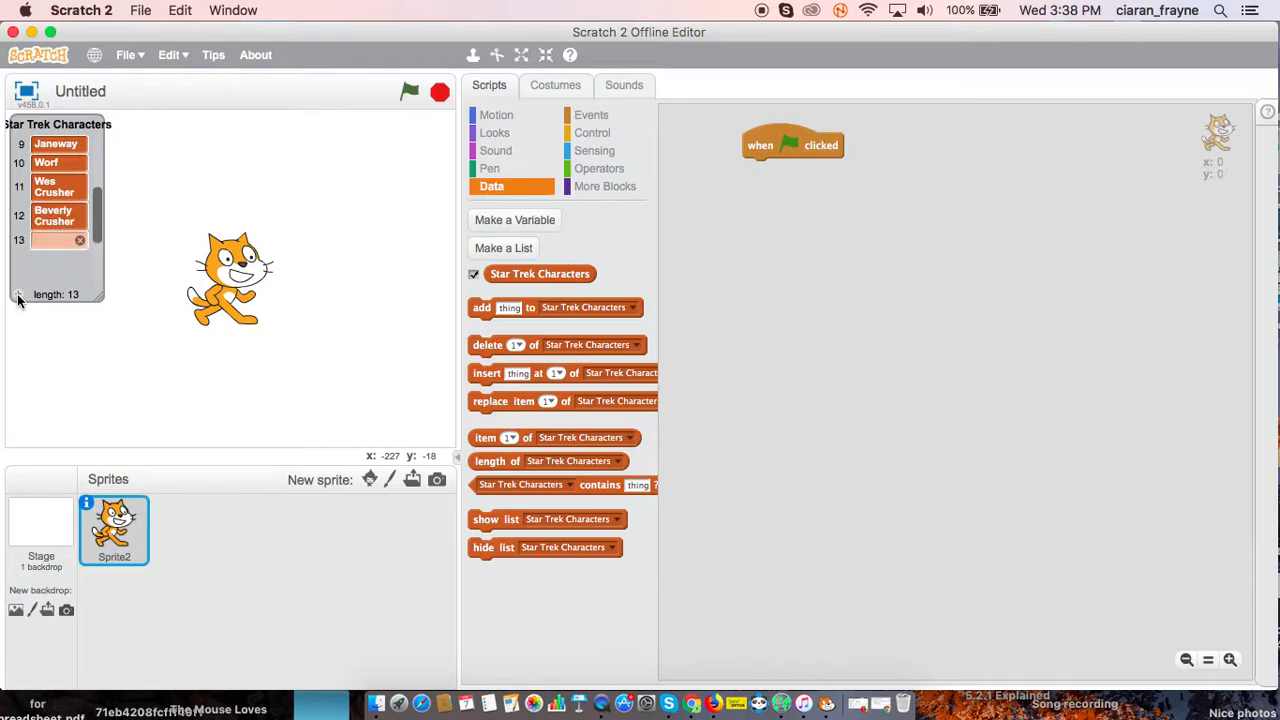
text(La Forge)
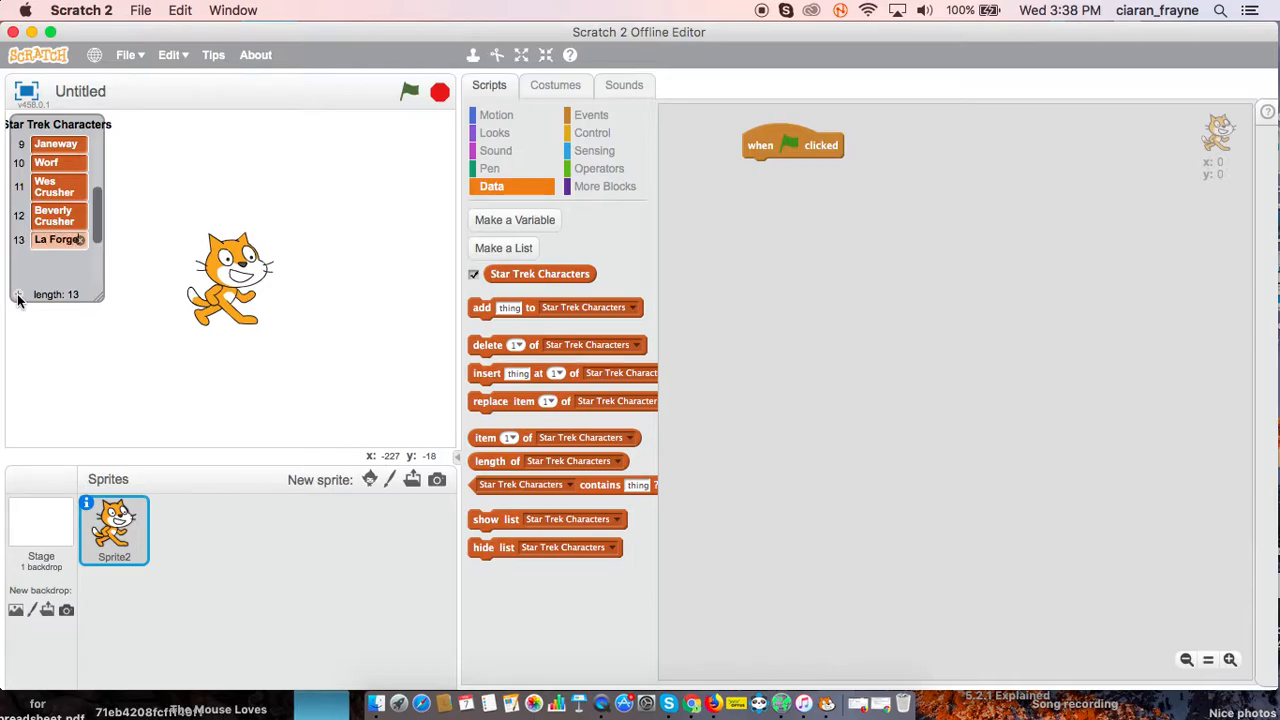
click(18, 300)
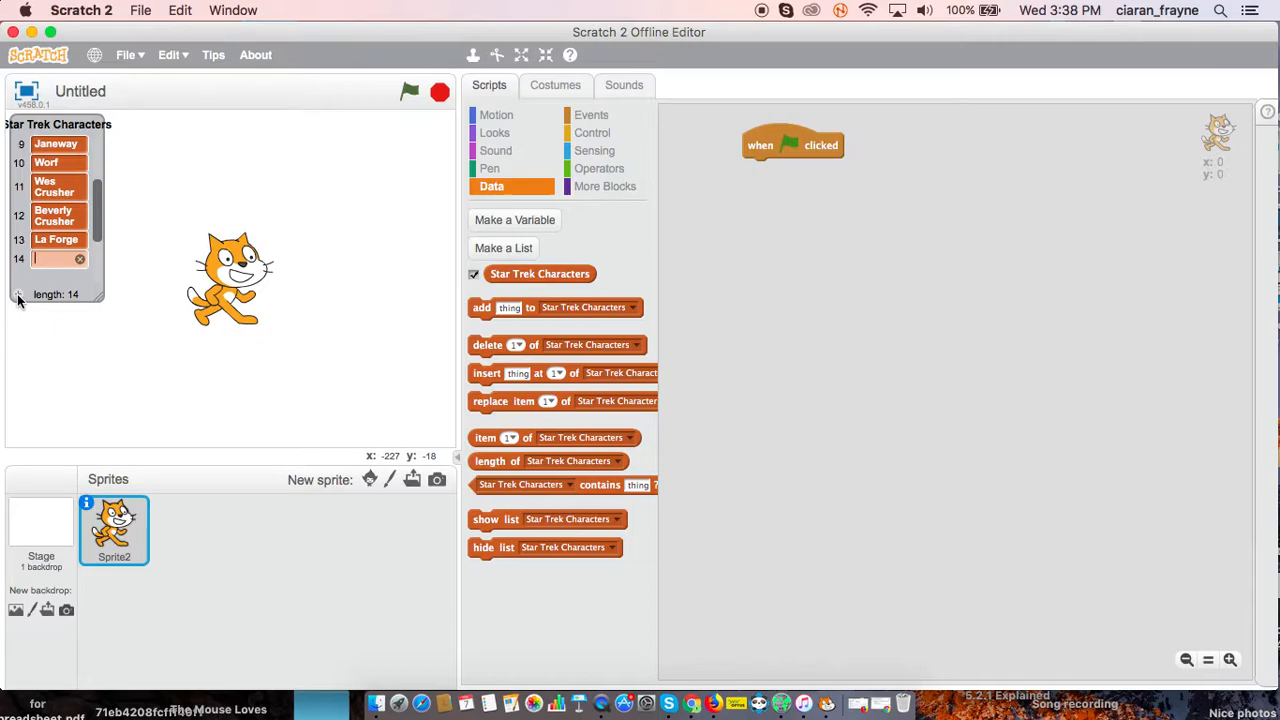
text(McCoy)
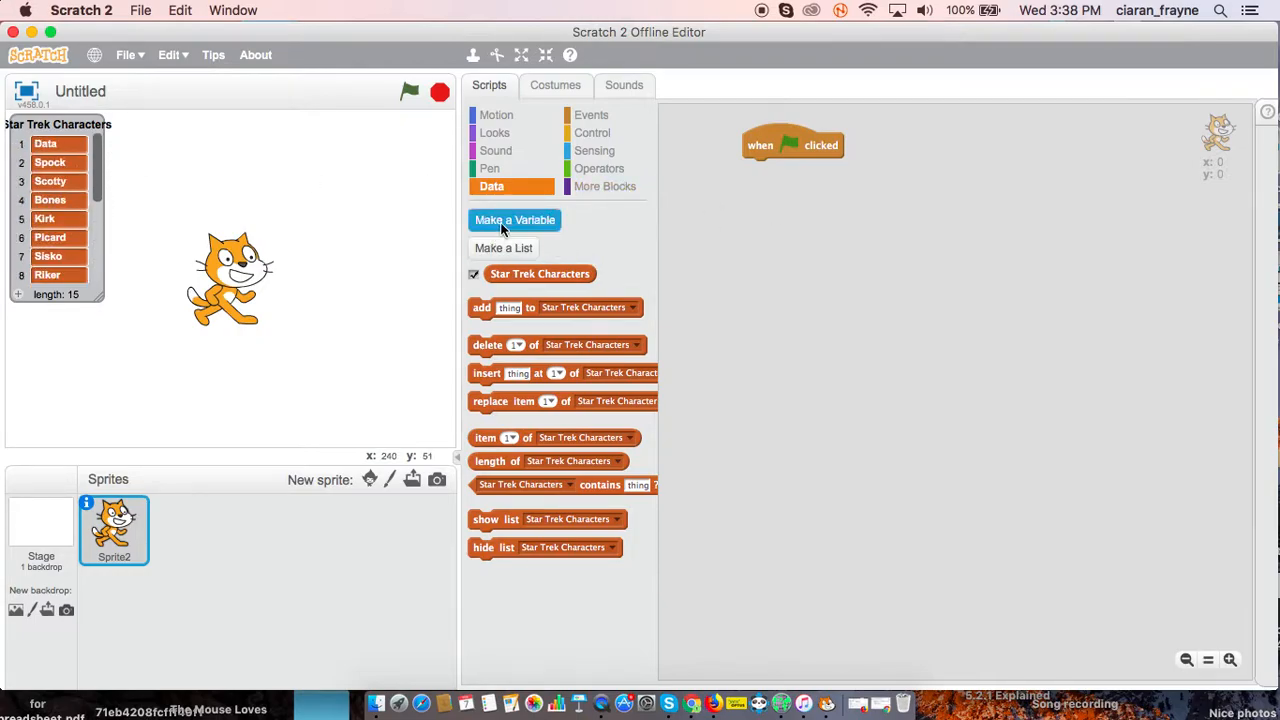
Create three variables Flag, Temp and count for all sprites.
click(514, 220)
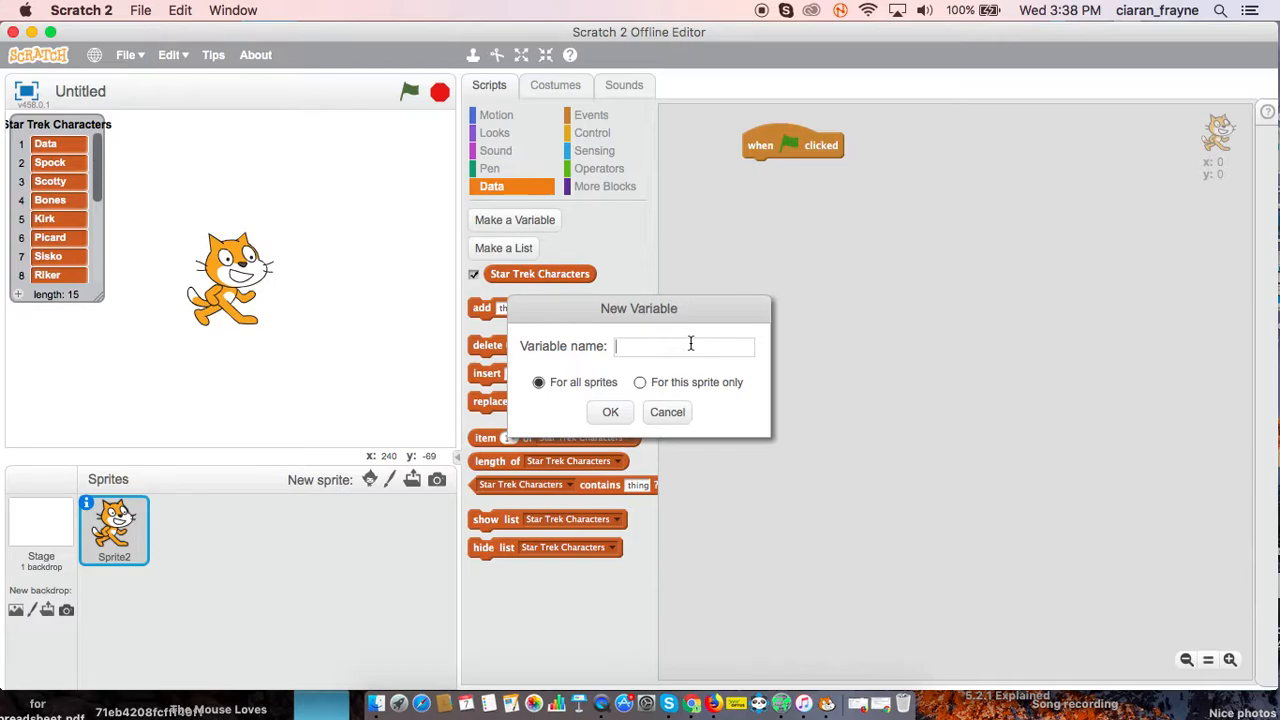
click(610, 412)
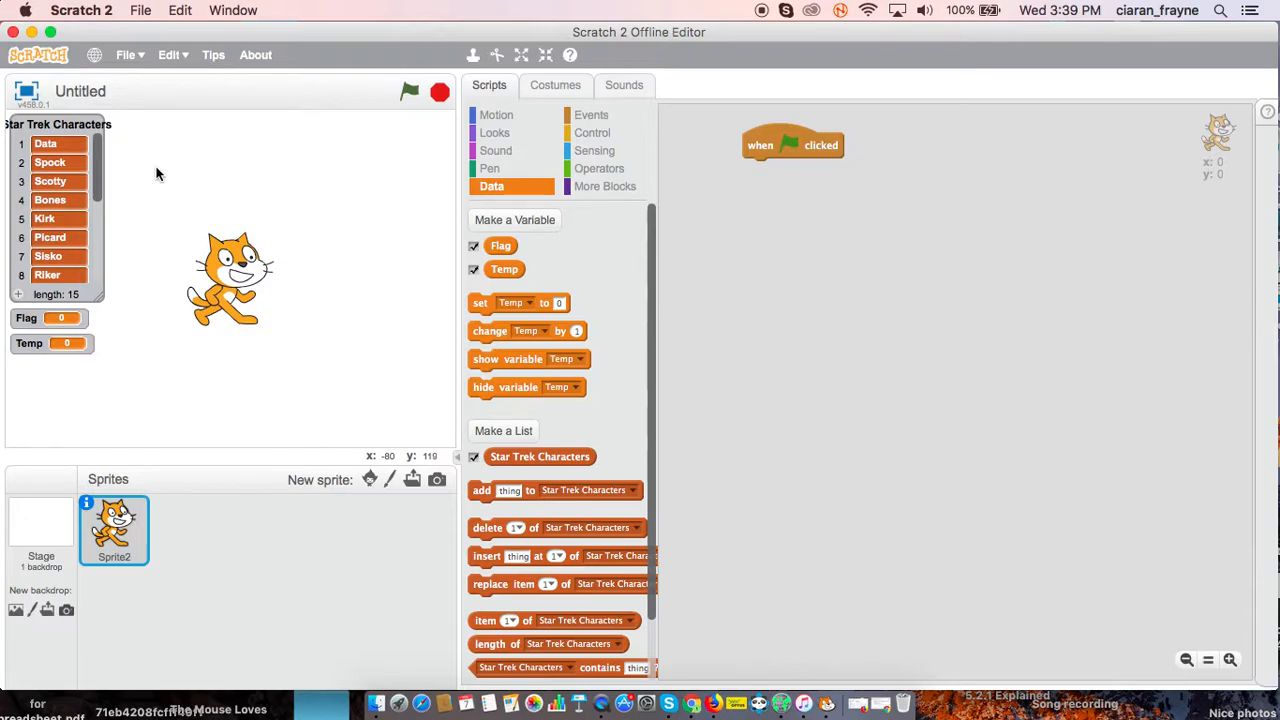
text(cou)
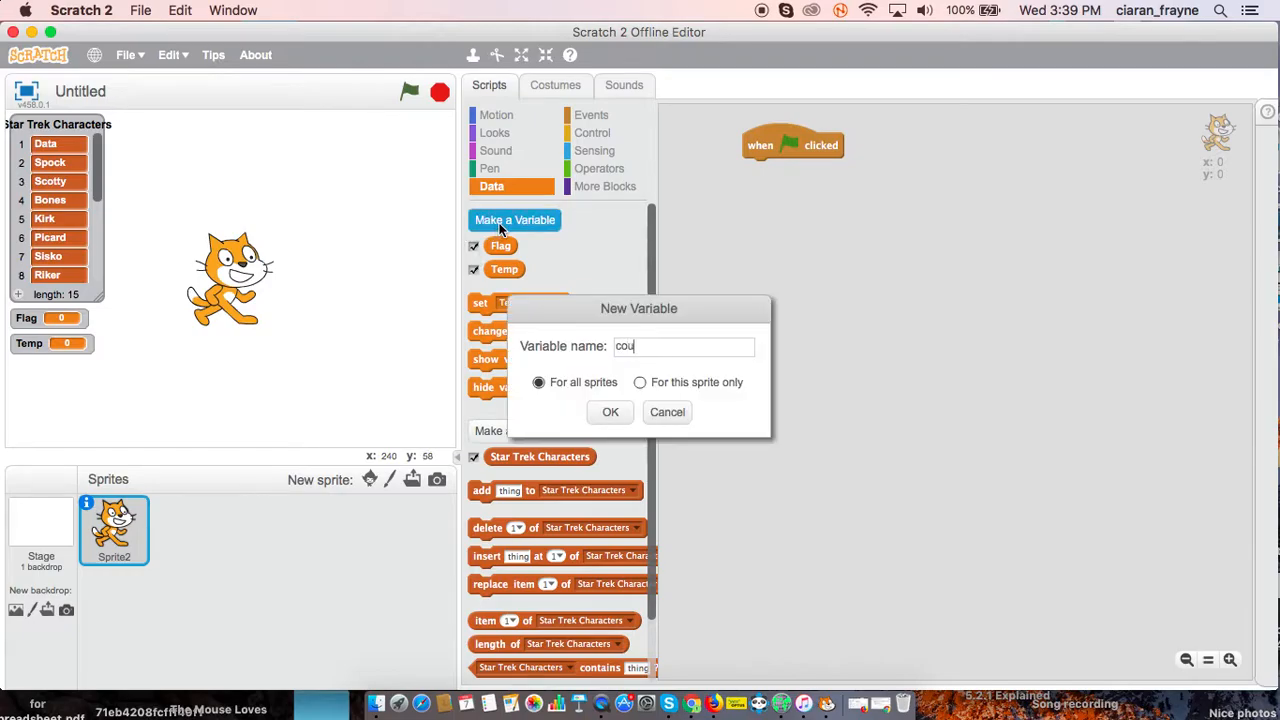
click(610, 412)
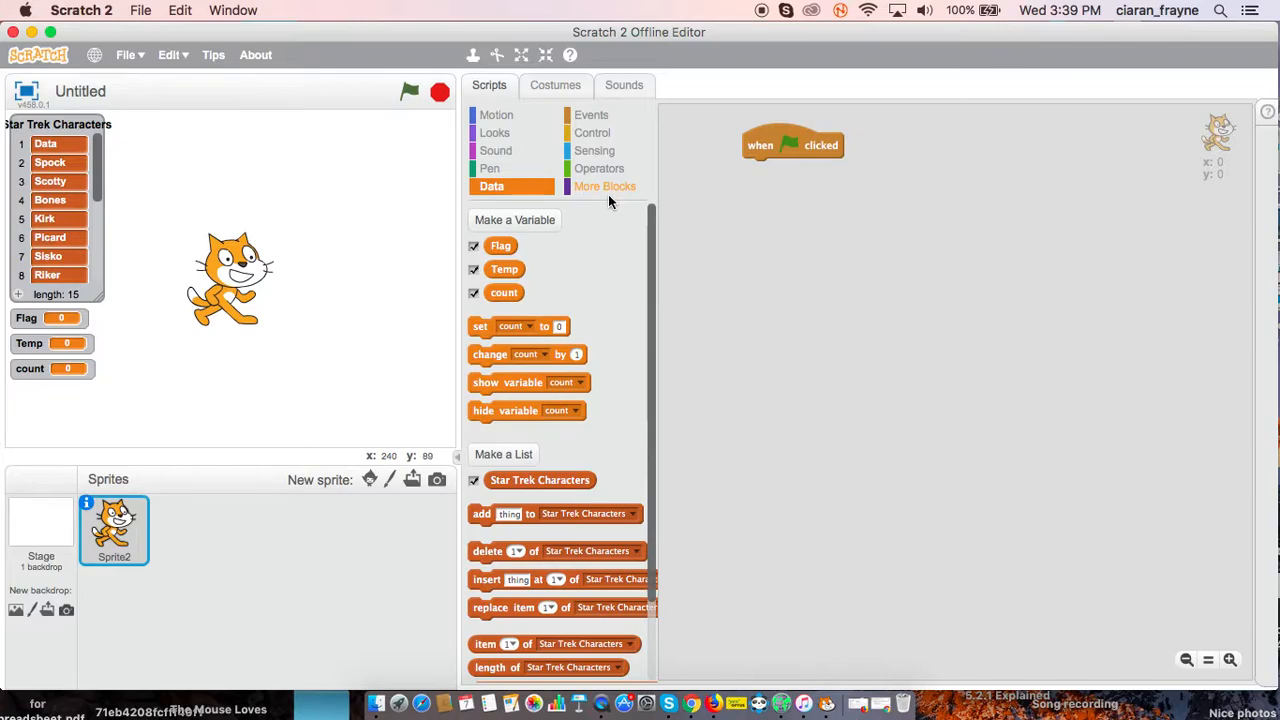
mouse_move(568, 236)
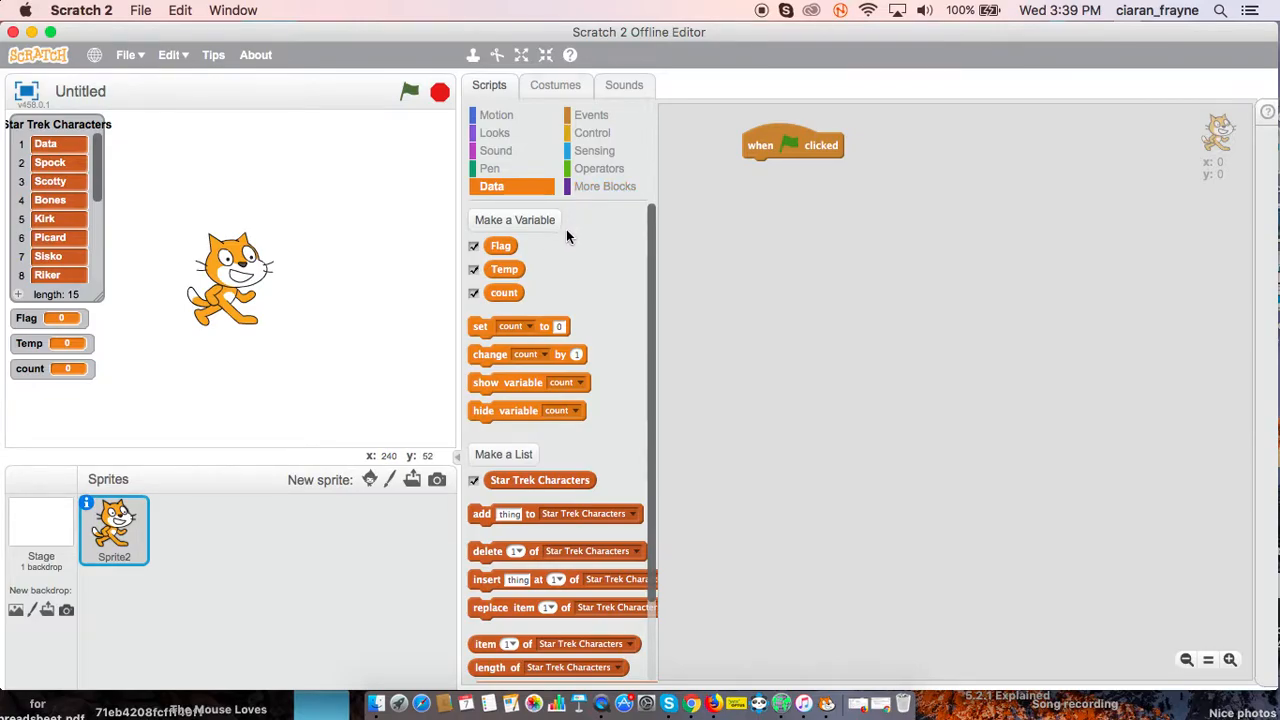
Make the script's first action set Flag to 1 under the green flag hat.
drag(480, 326, 792, 168)
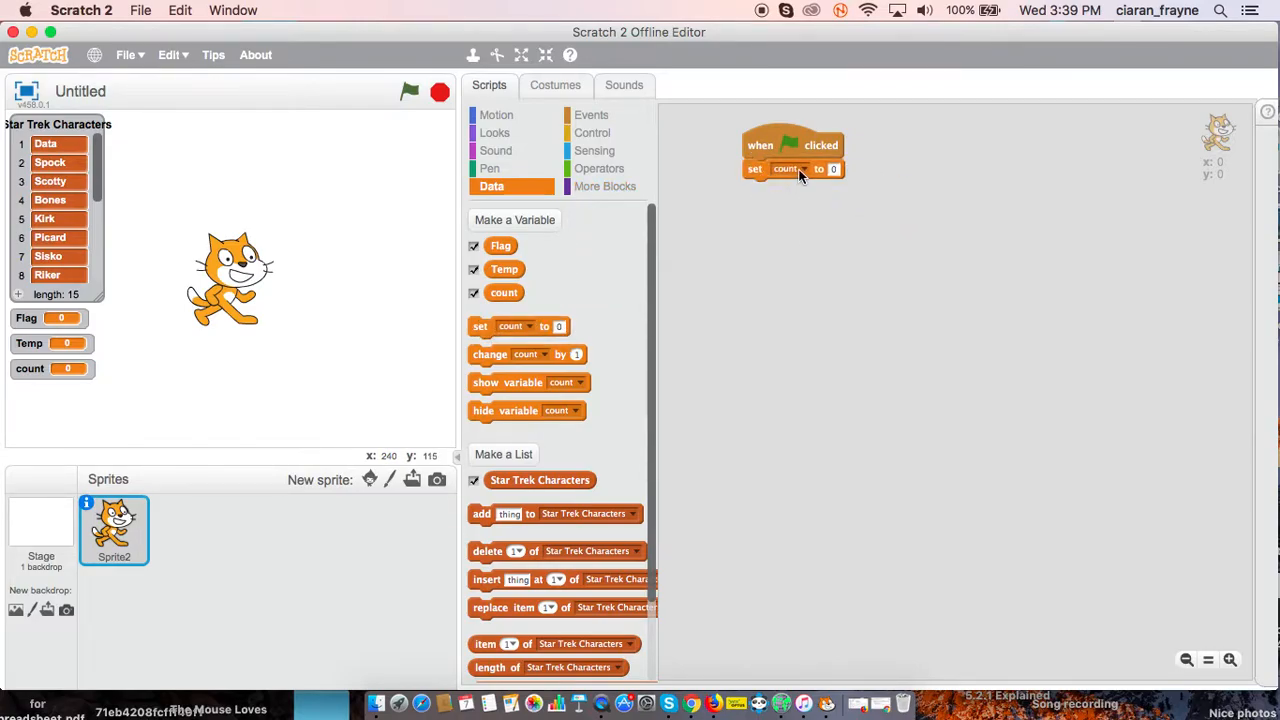
click(784, 168)
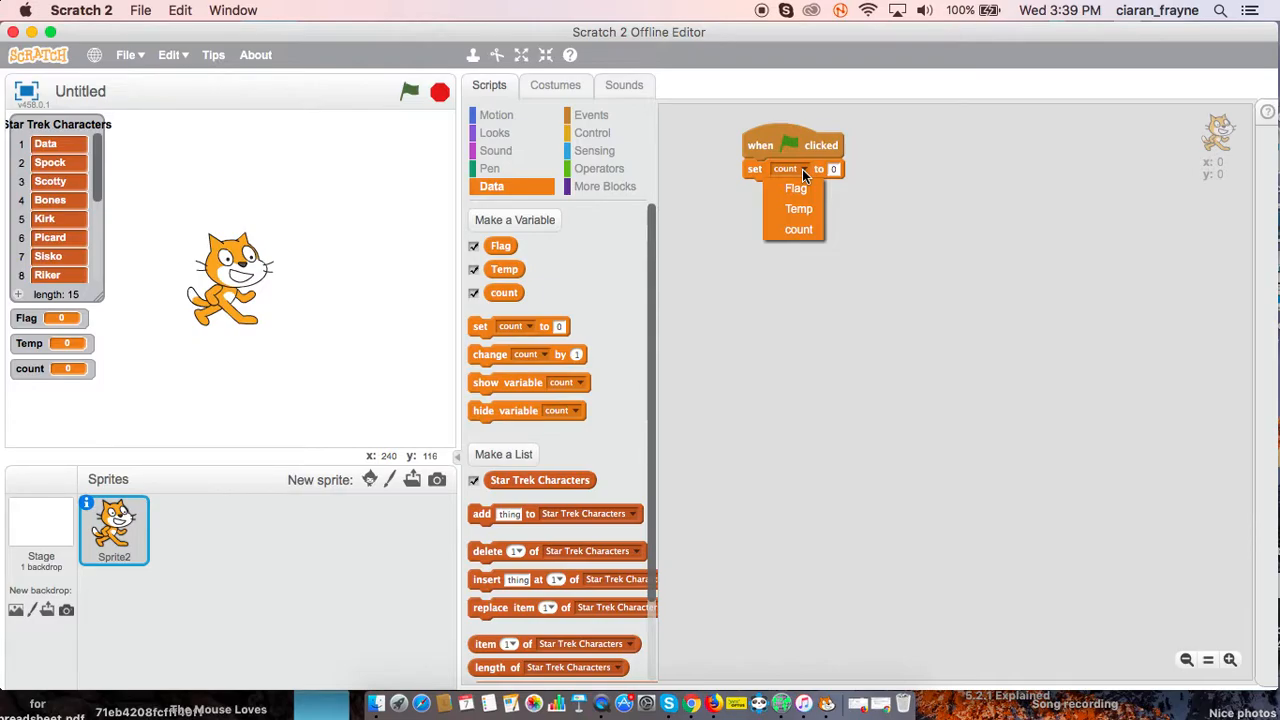
click(796, 188)
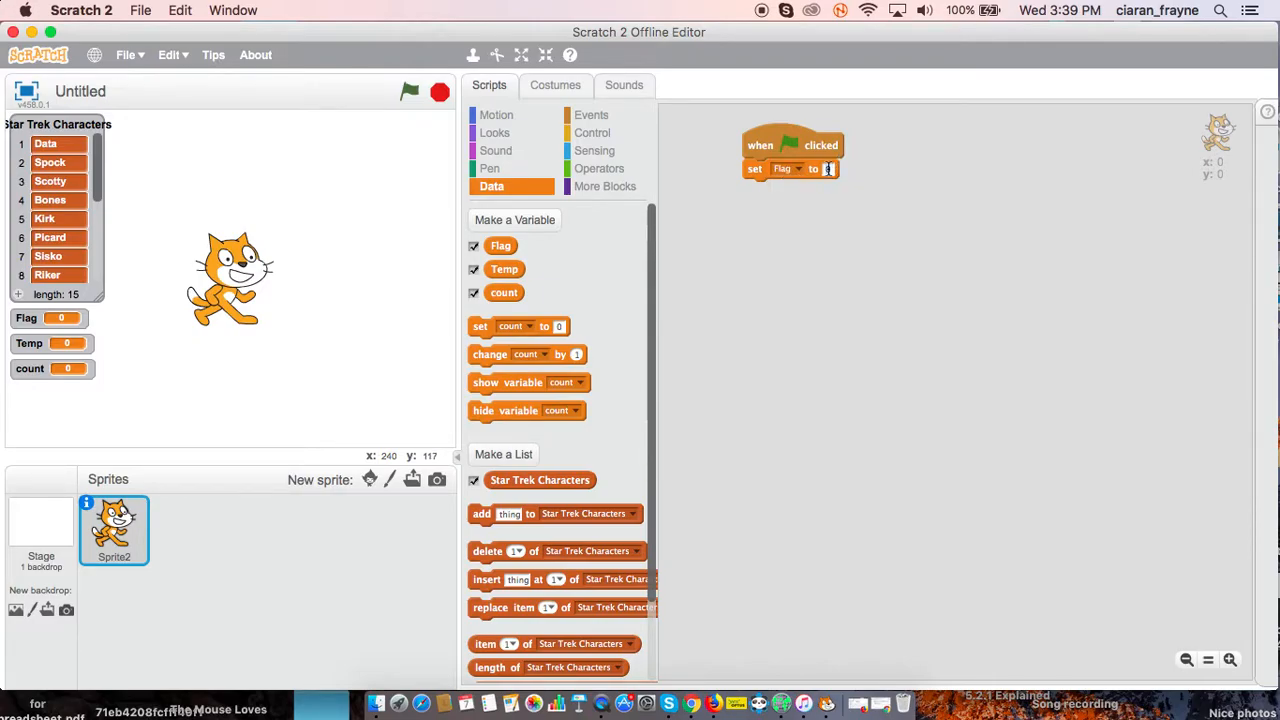
text(1)
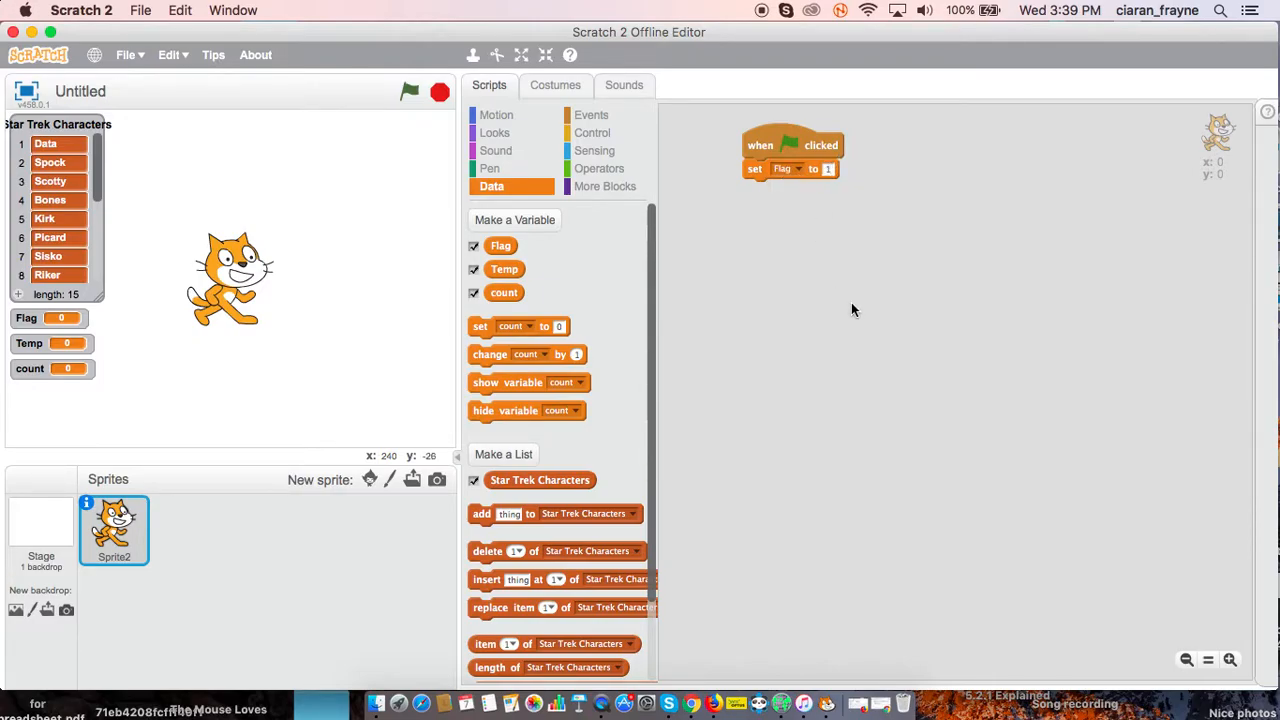
Add a 'repeat until' loop with condition not Flag = 1 below set Flag.
click(592, 132)
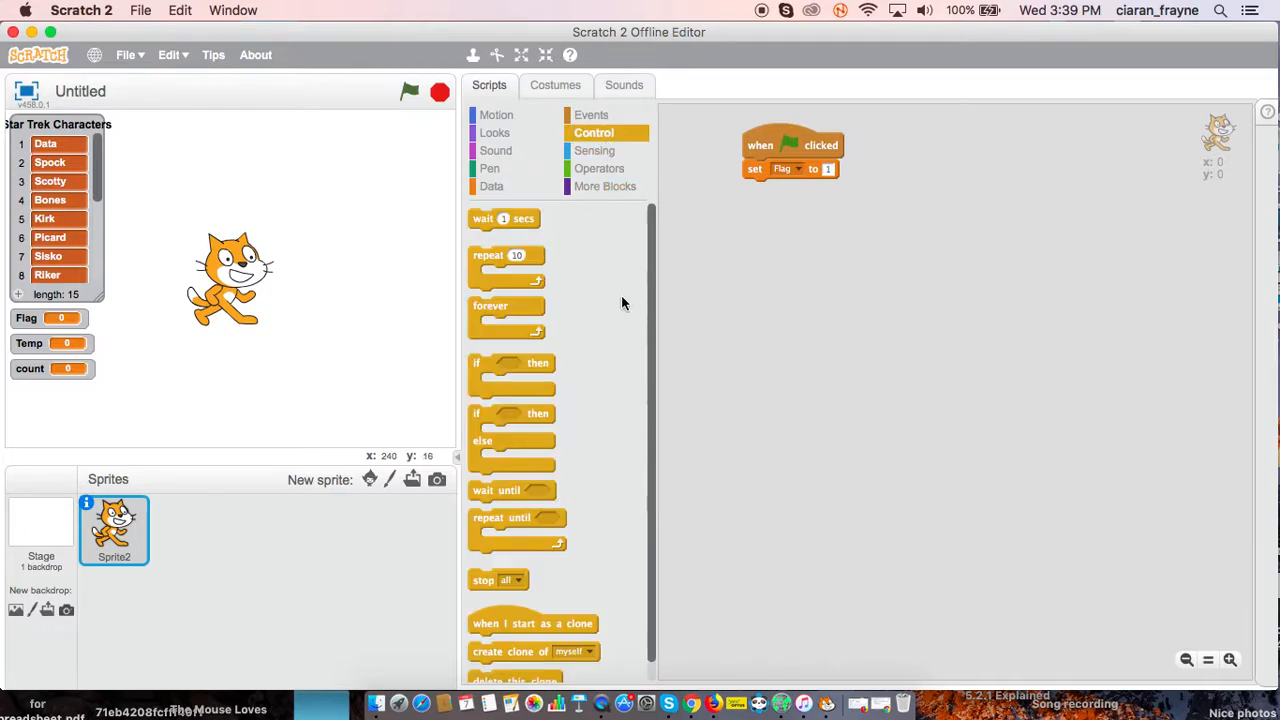
drag(516, 516, 792, 196)
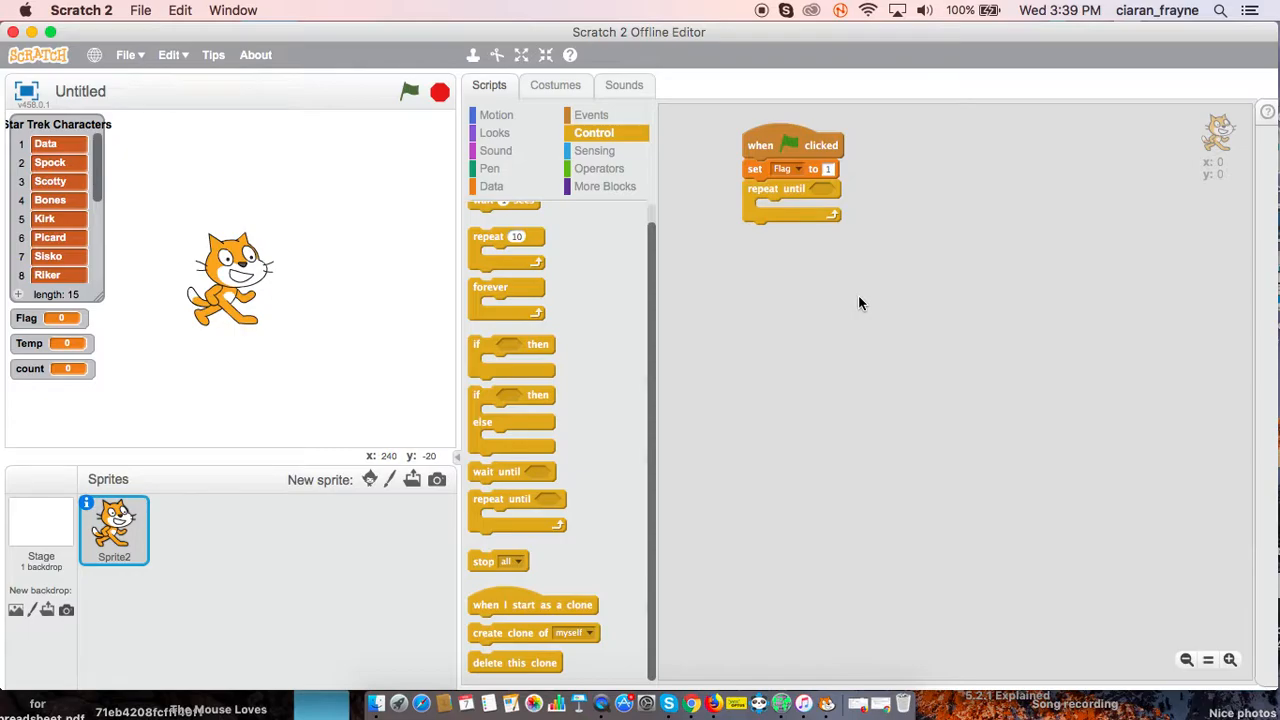
click(600, 168)
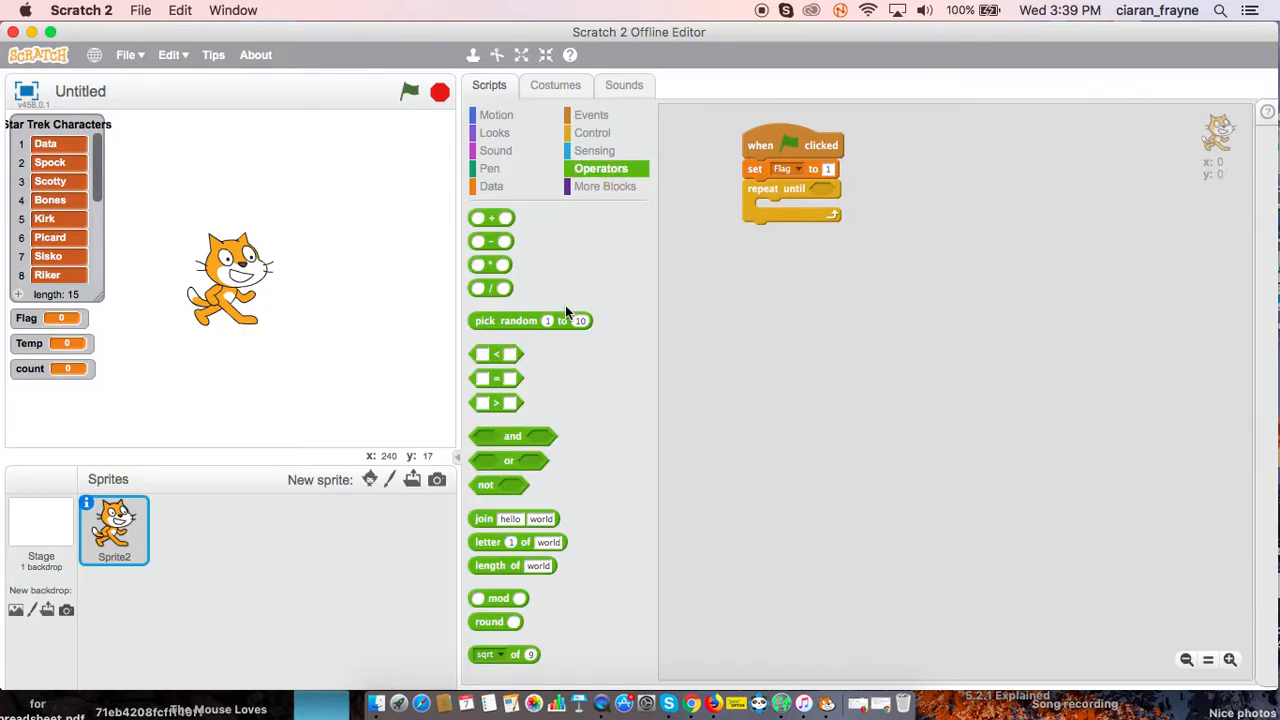
drag(500, 486, 776, 272)
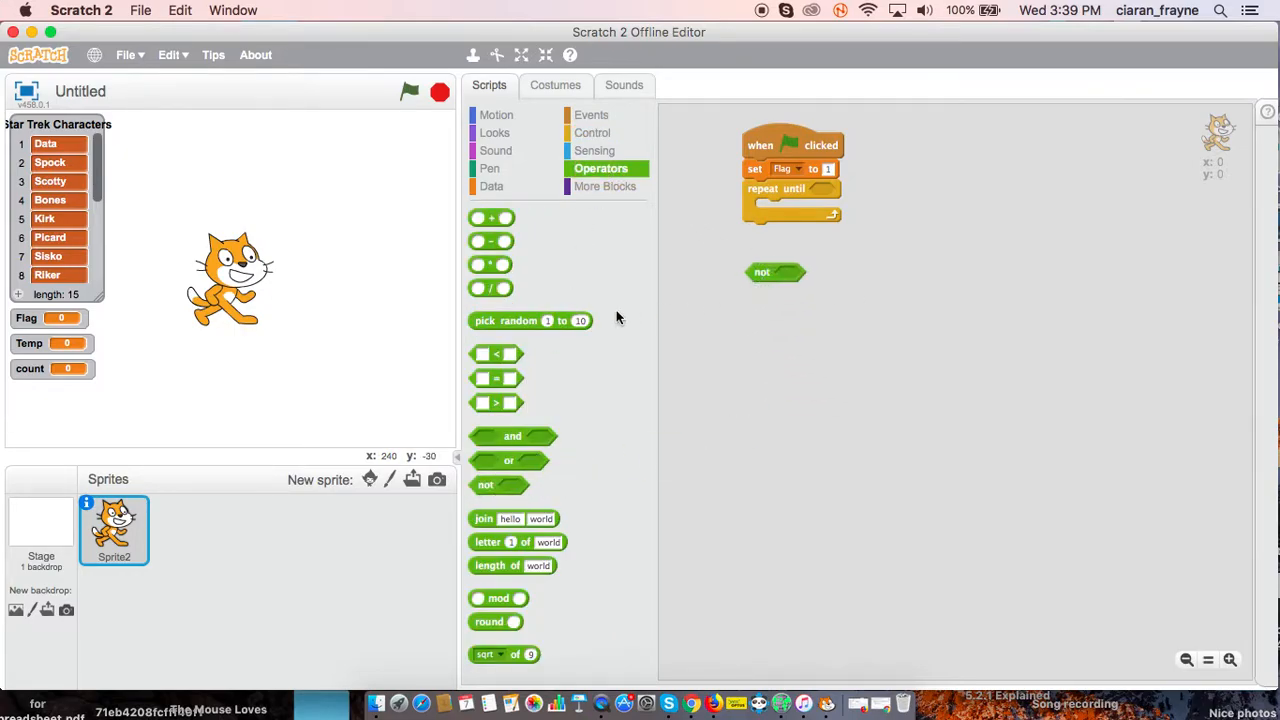
click(496, 114)
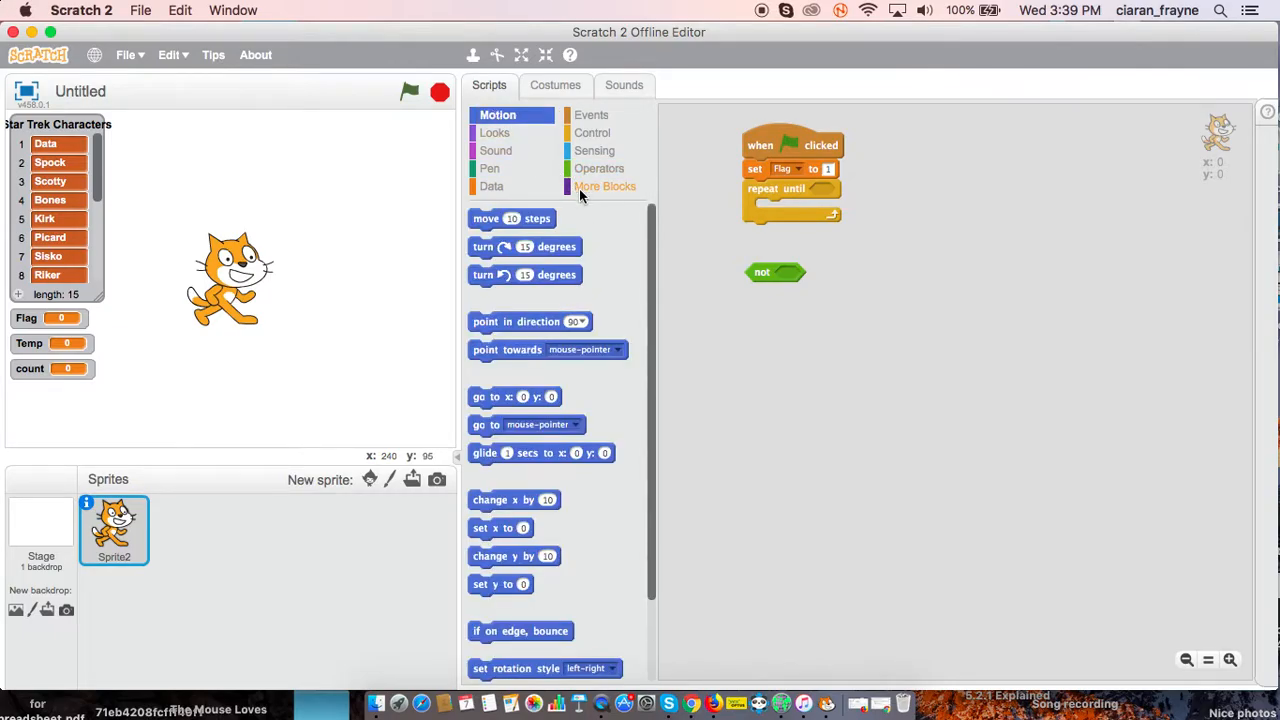
click(600, 168)
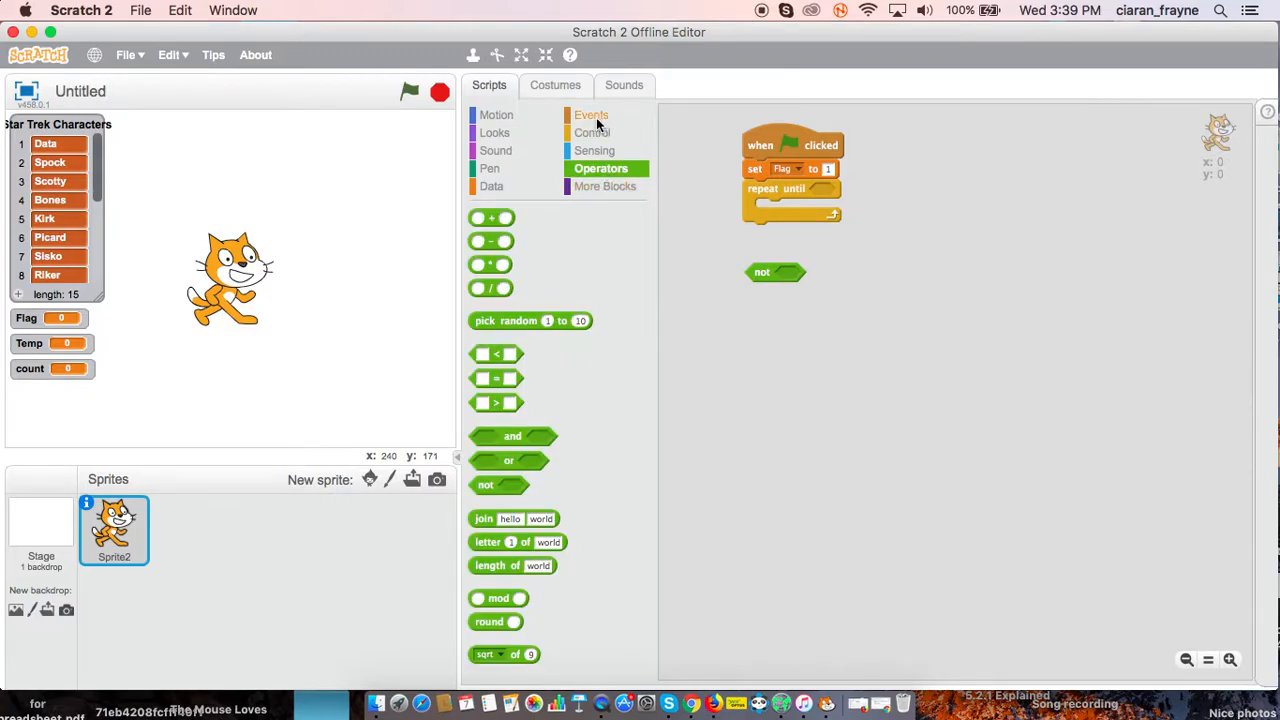
click(492, 186)
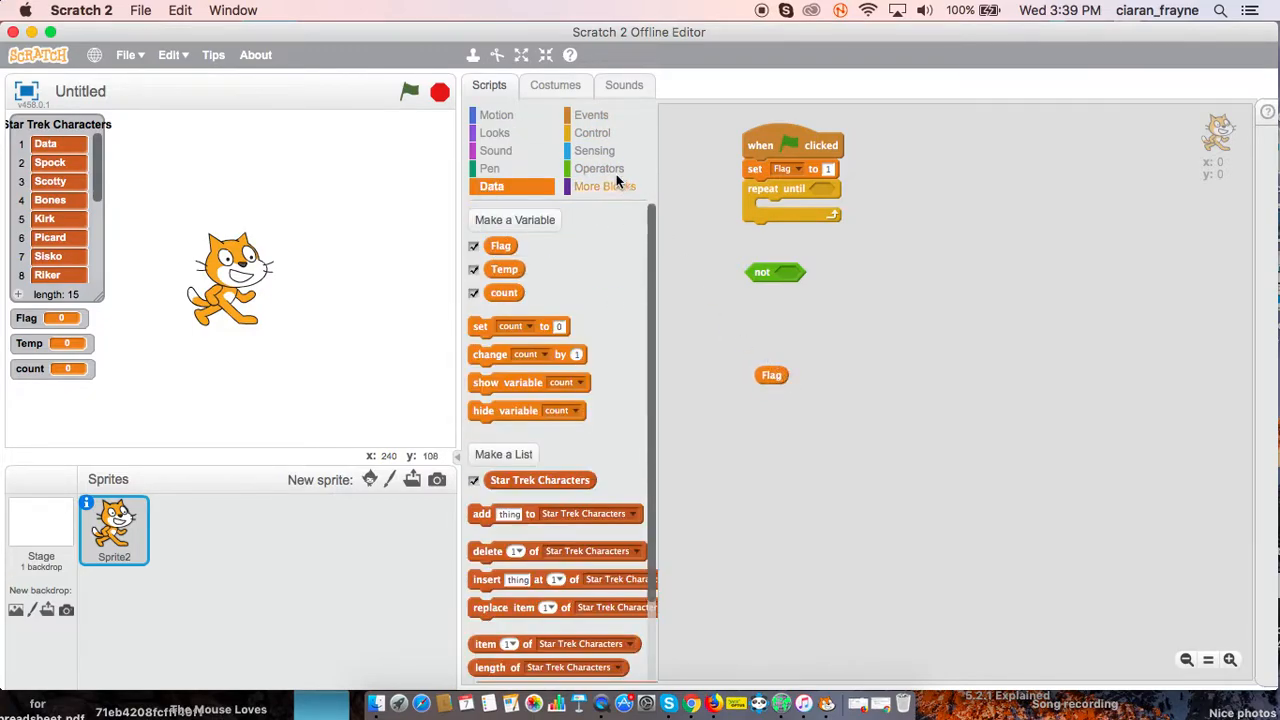
click(600, 168)
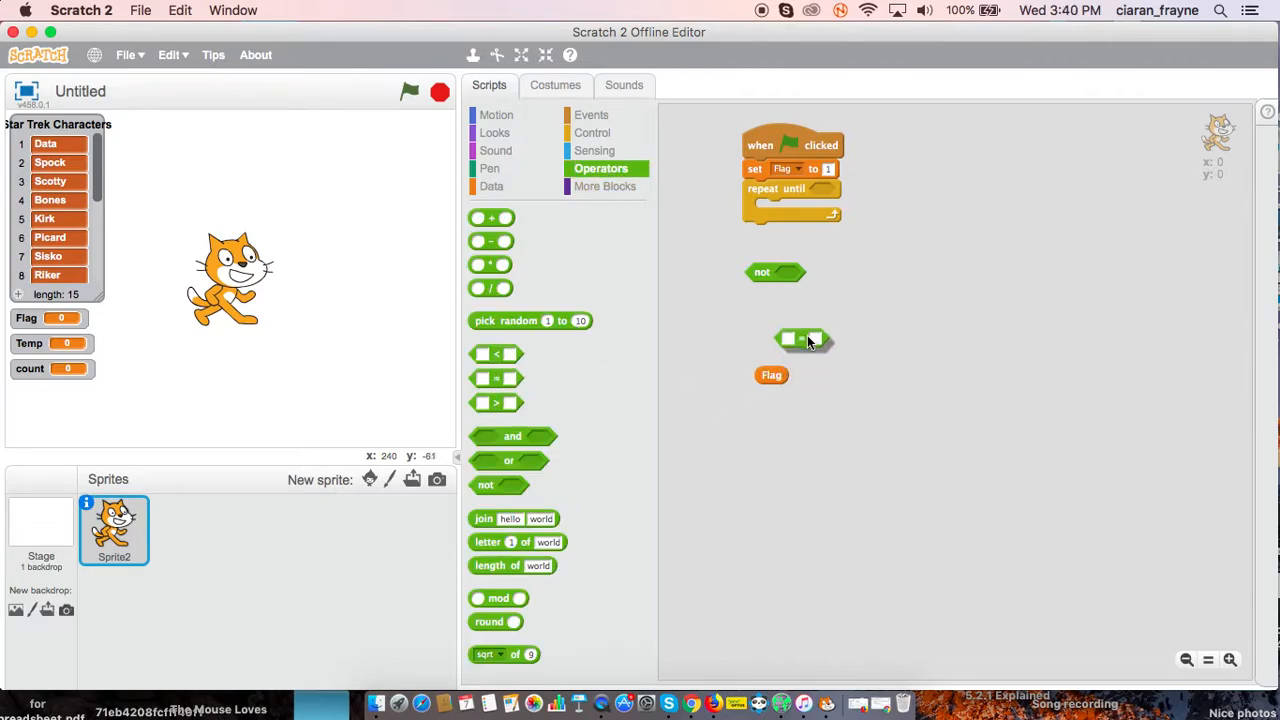
drag(772, 376, 790, 340)
text(1)
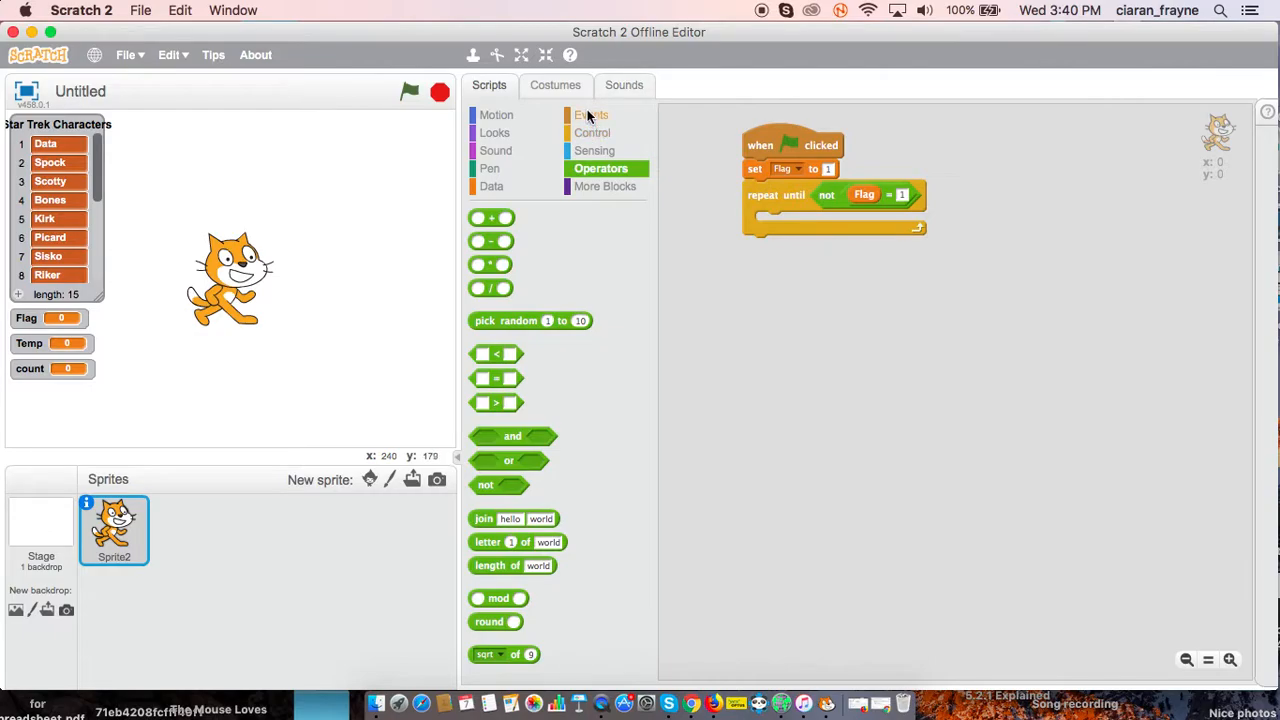
Inside the loop, set Flag to 0 and count to 1.
click(592, 114)
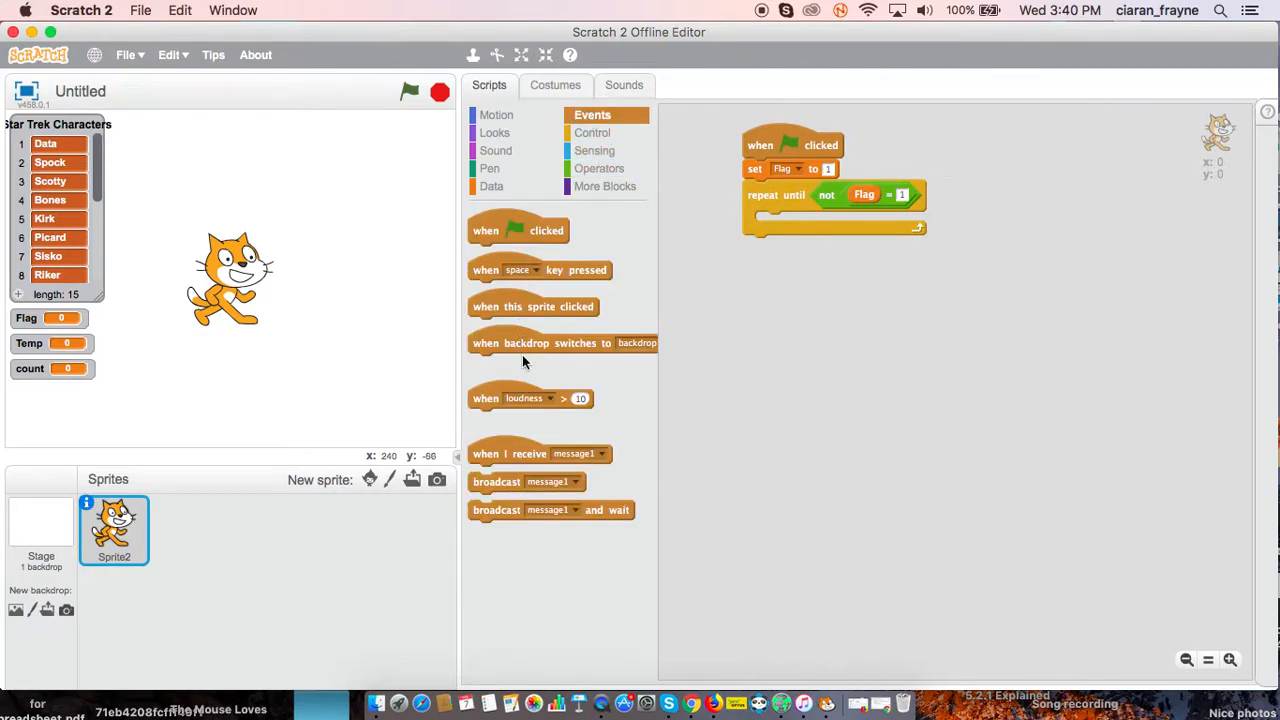
click(492, 186)
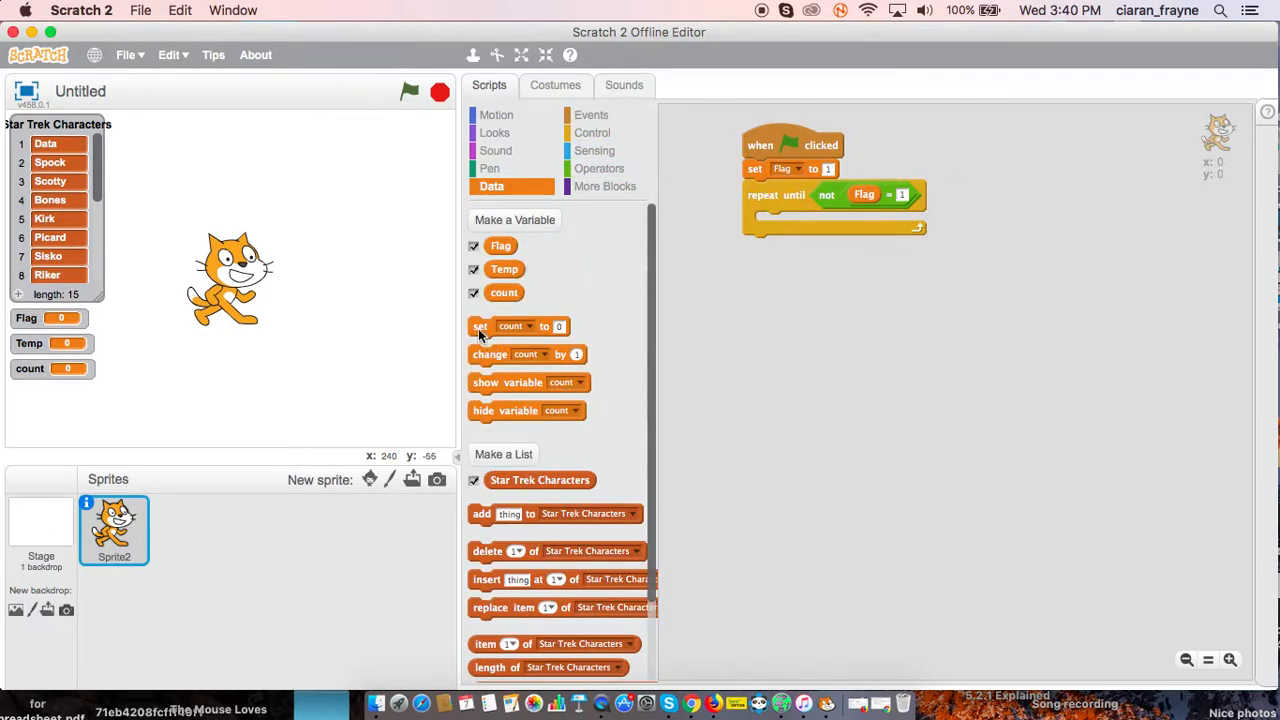
drag(480, 326, 770, 222)
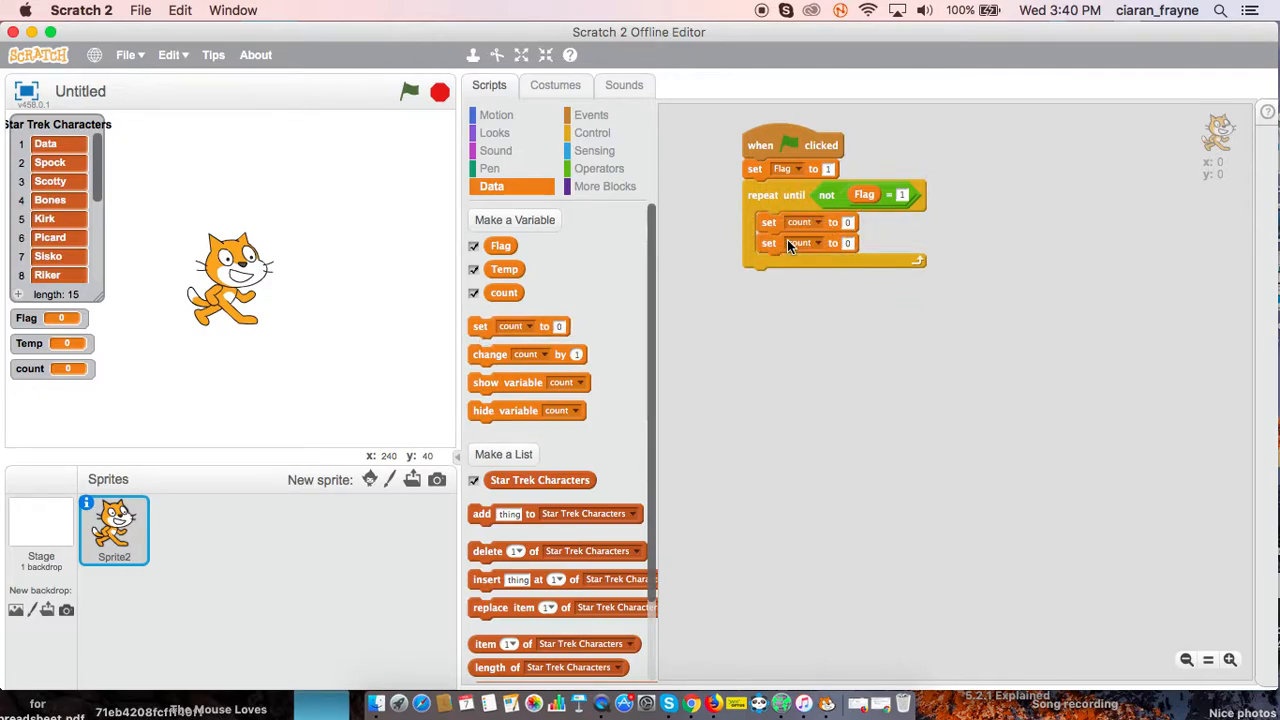
click(804, 244)
text(1)
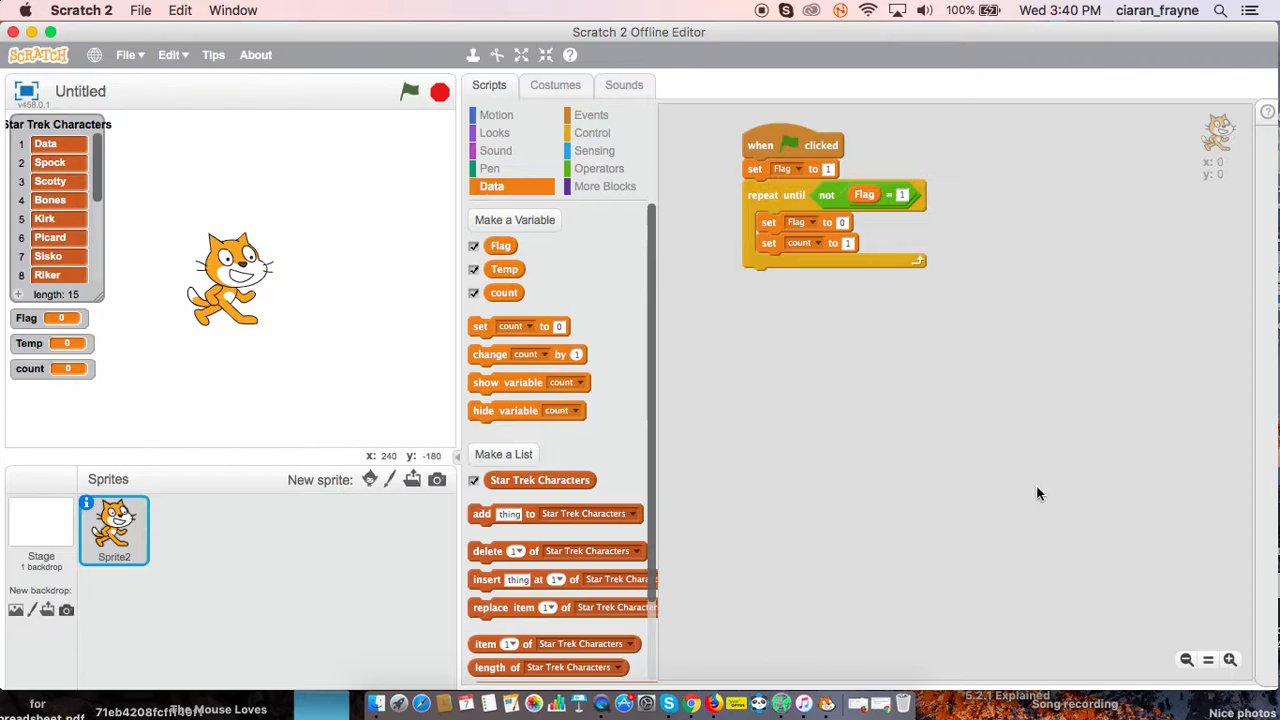
Nest a repeat loop running length of Star Trek Characters minus 1 times after set count.
click(592, 132)
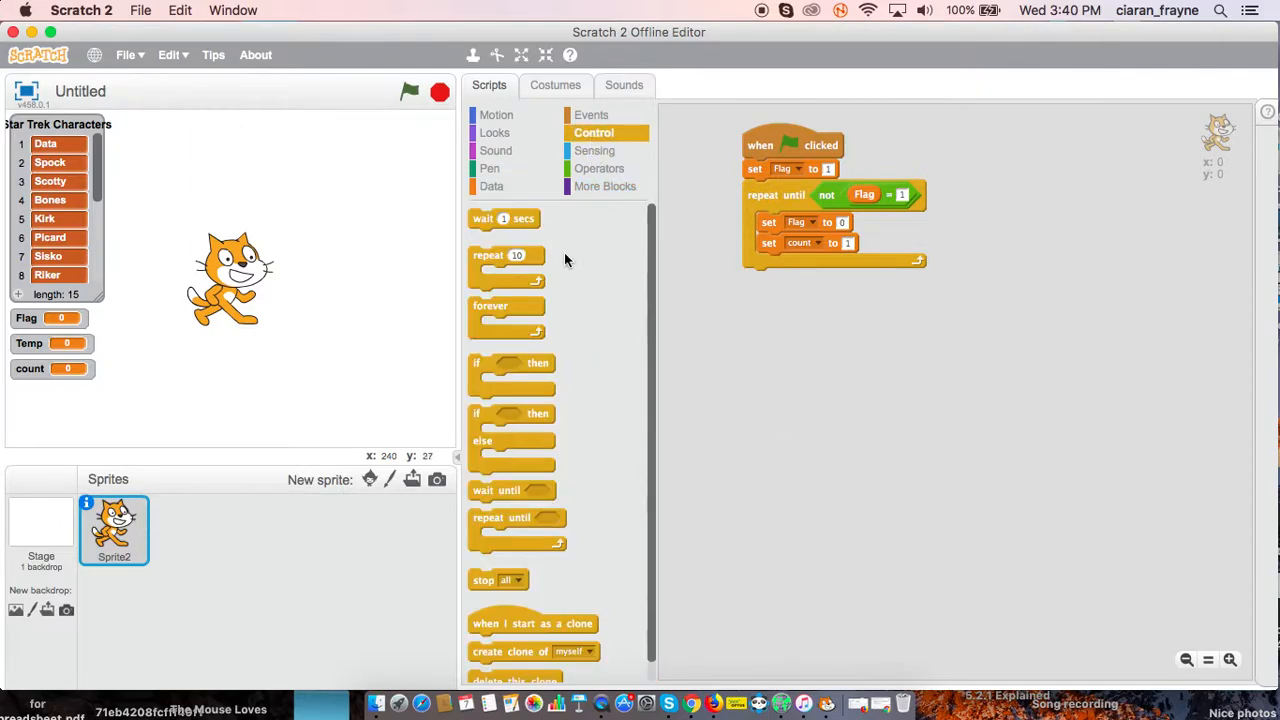
drag(508, 264, 790, 270)
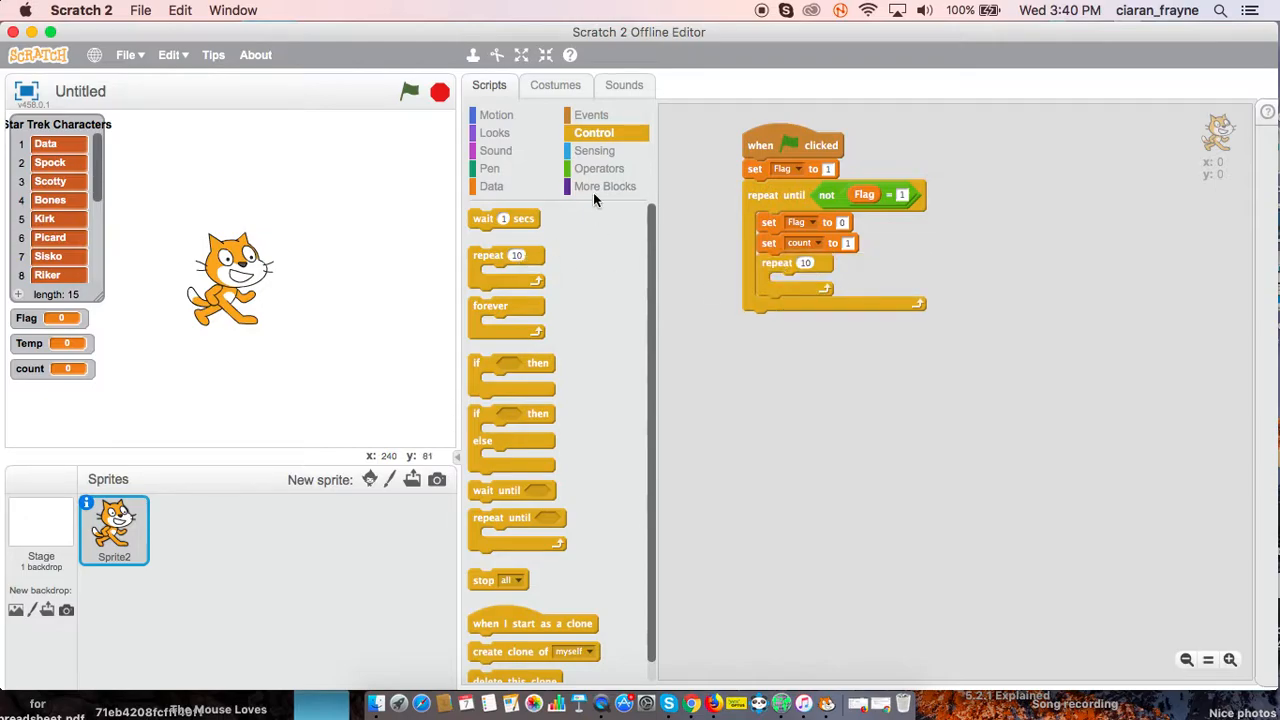
click(600, 168)
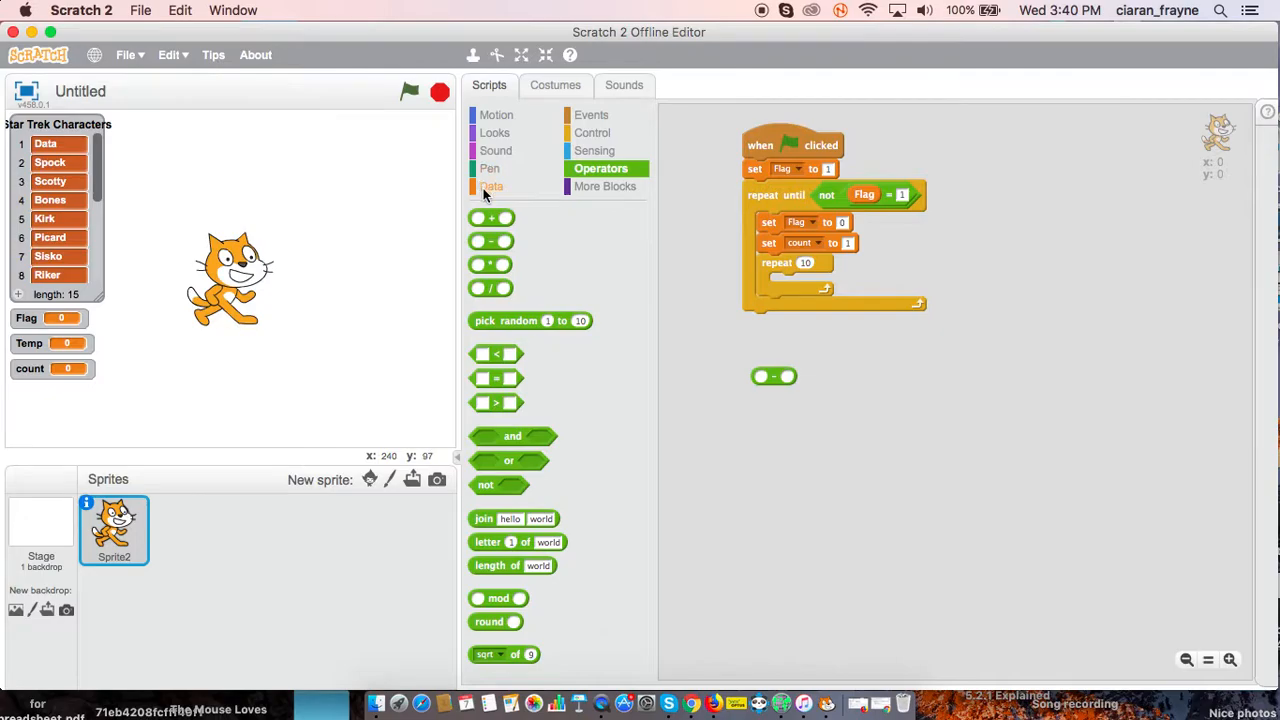
click(492, 186)
text(1)
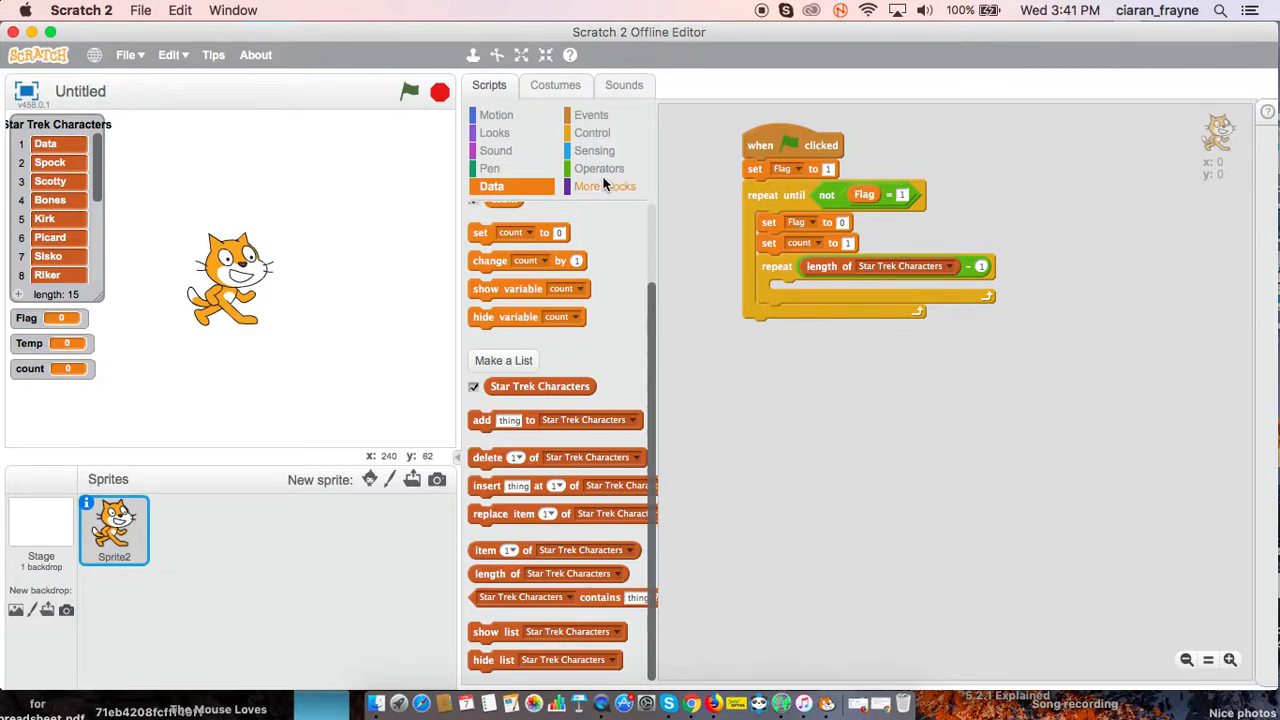
Add an if block testing item count of Star Trek Characters > item count + 1.
click(594, 132)
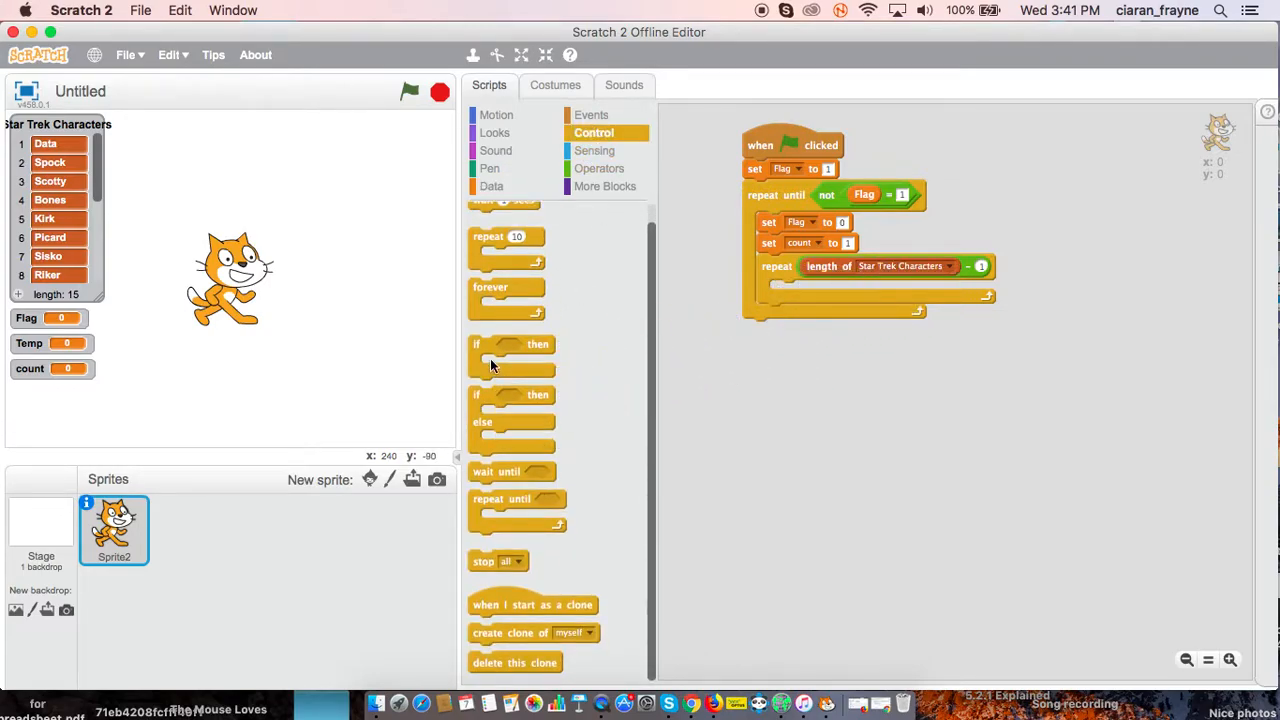
drag(512, 344, 810, 290)
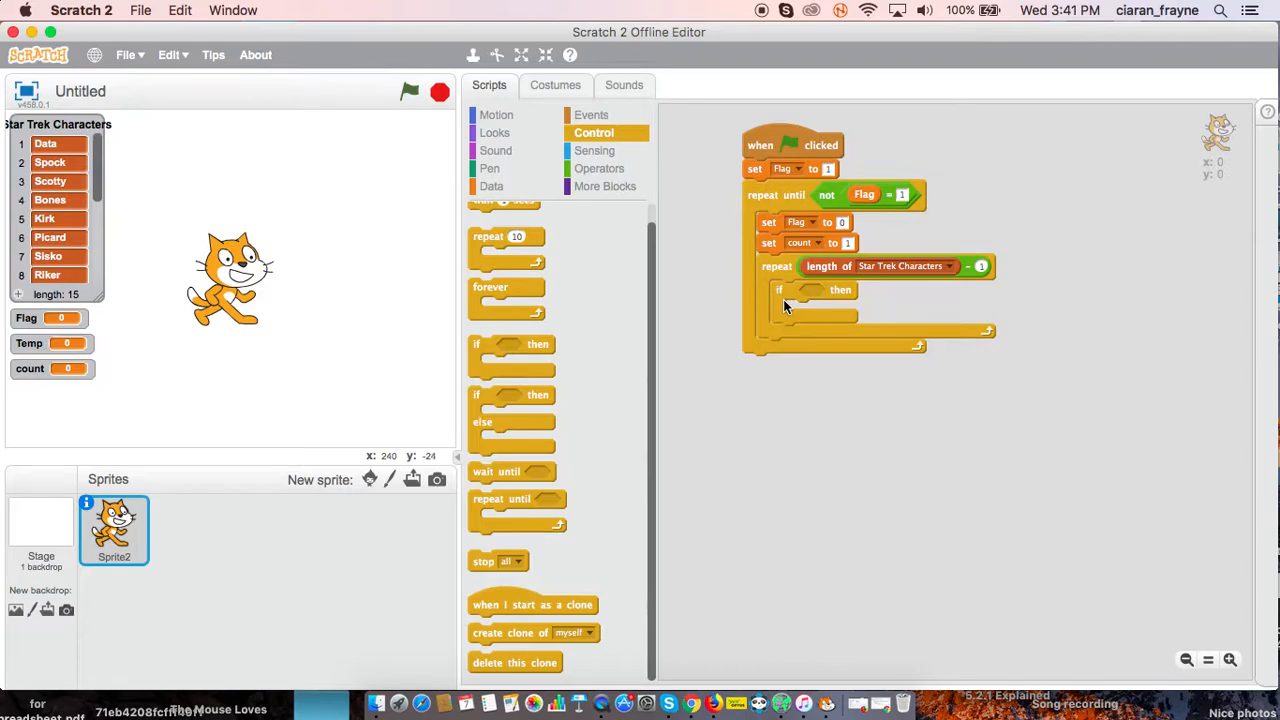
mouse_move(760, 352)
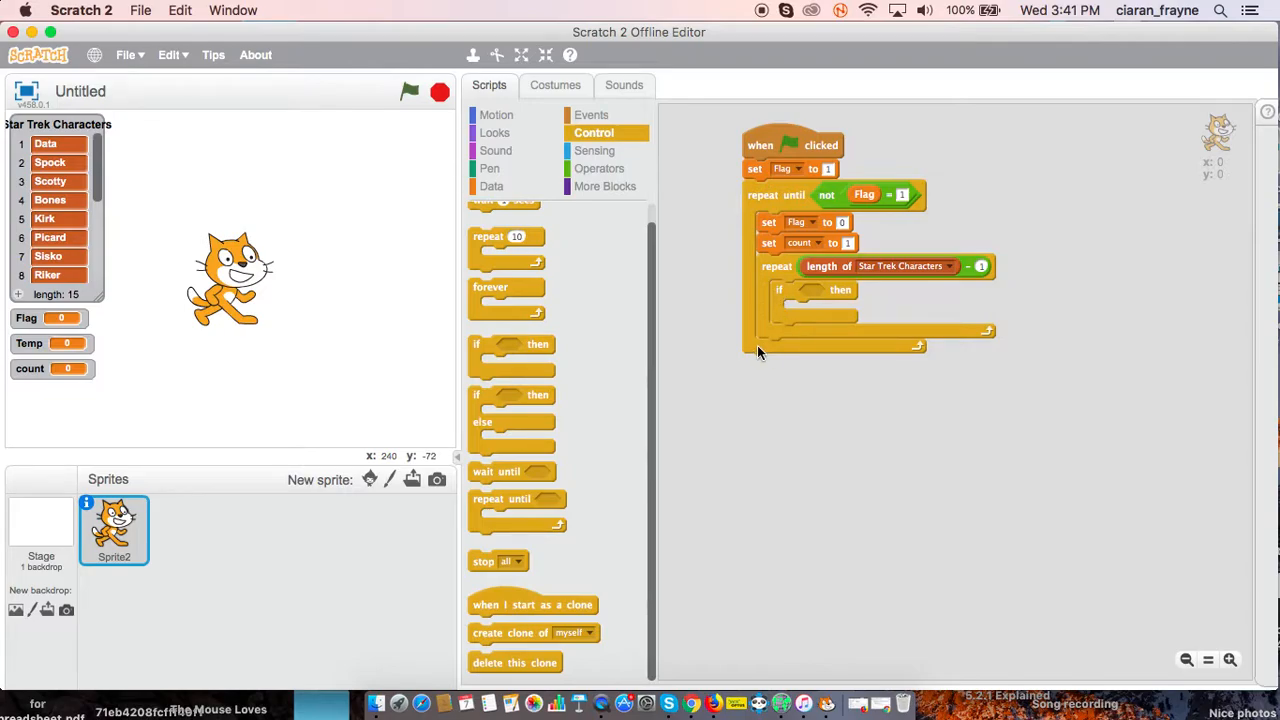
click(600, 168)
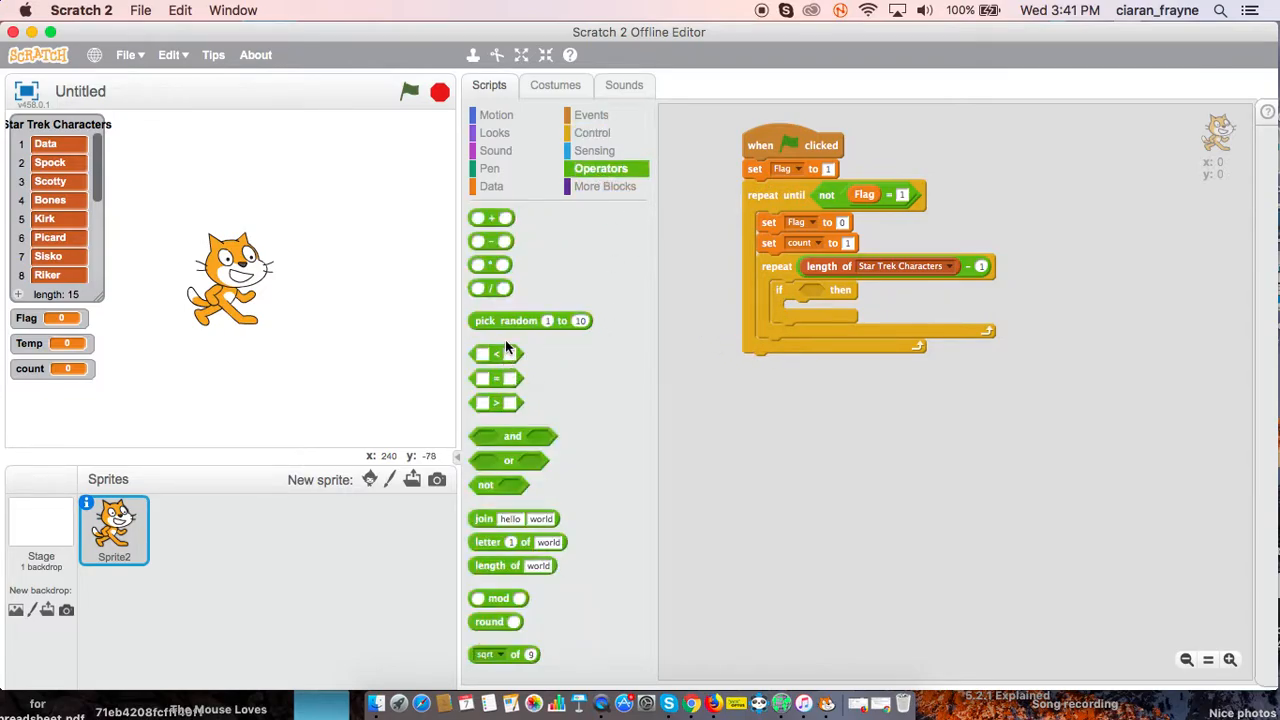
drag(496, 402, 790, 404)
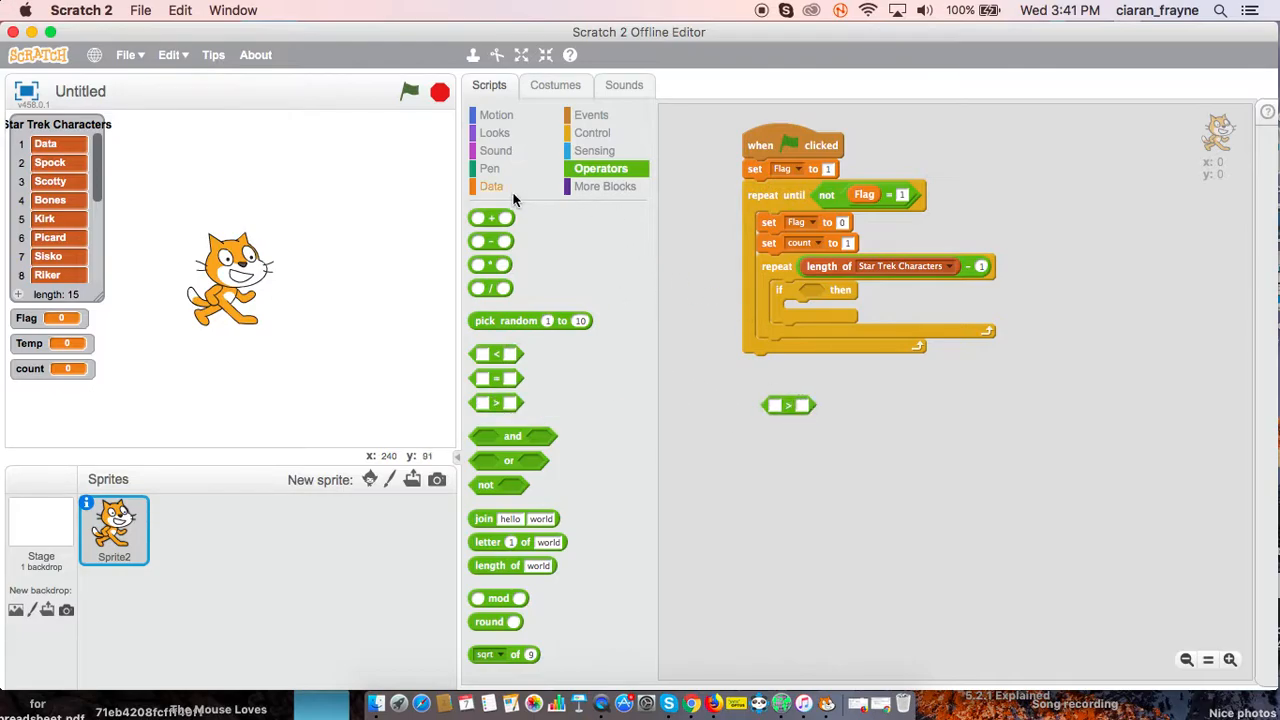
click(492, 186)
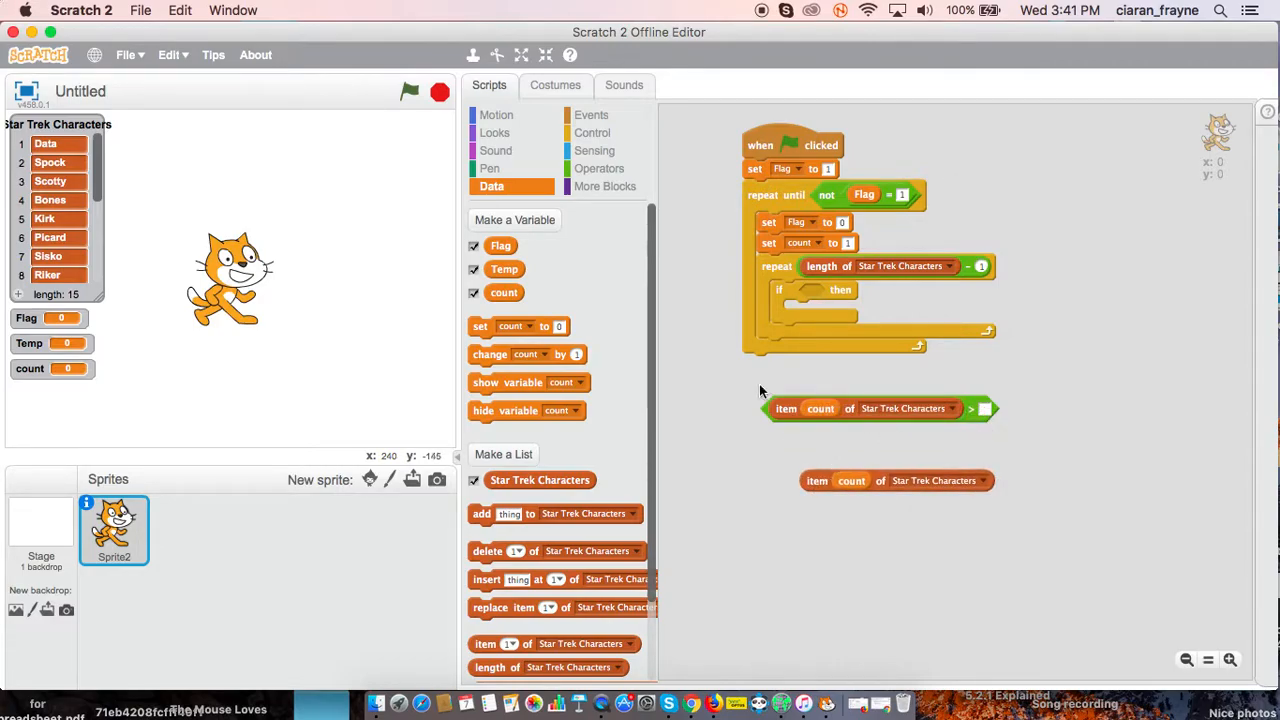
click(600, 168)
text(1)
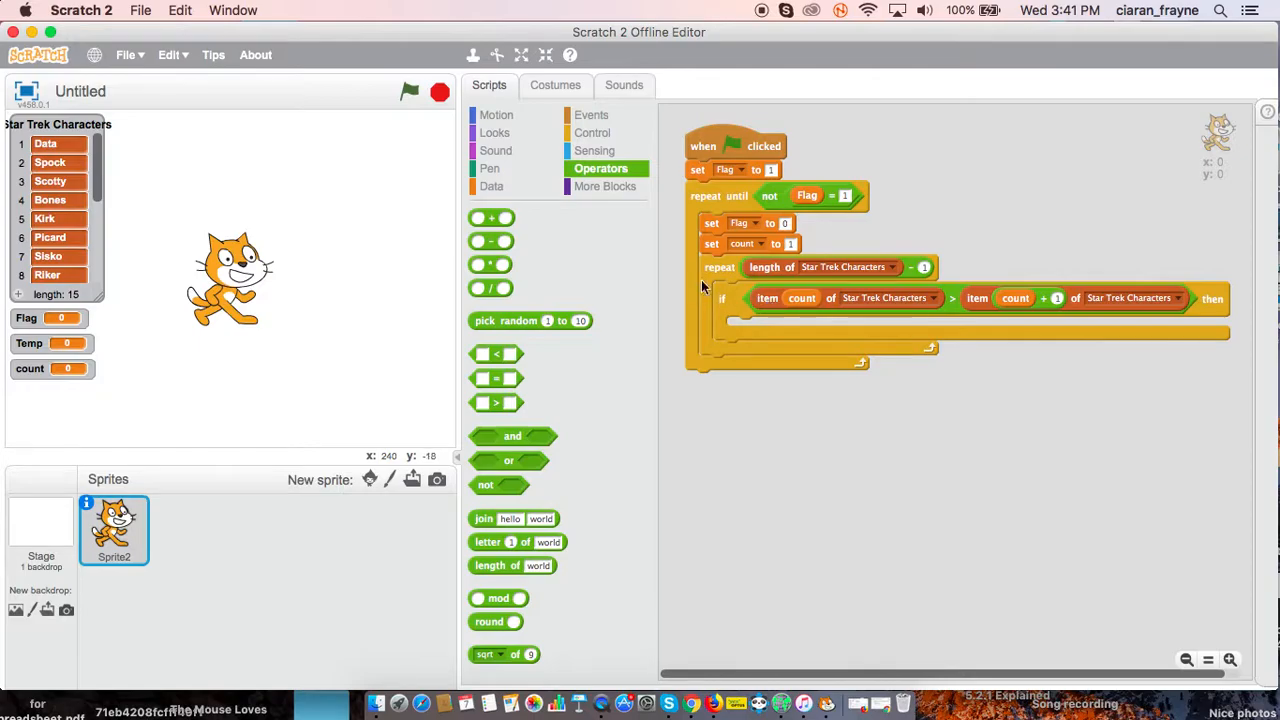
Inside the if, set Flag to 1 and Temp to item count of Star Trek Characters.
click(492, 186)
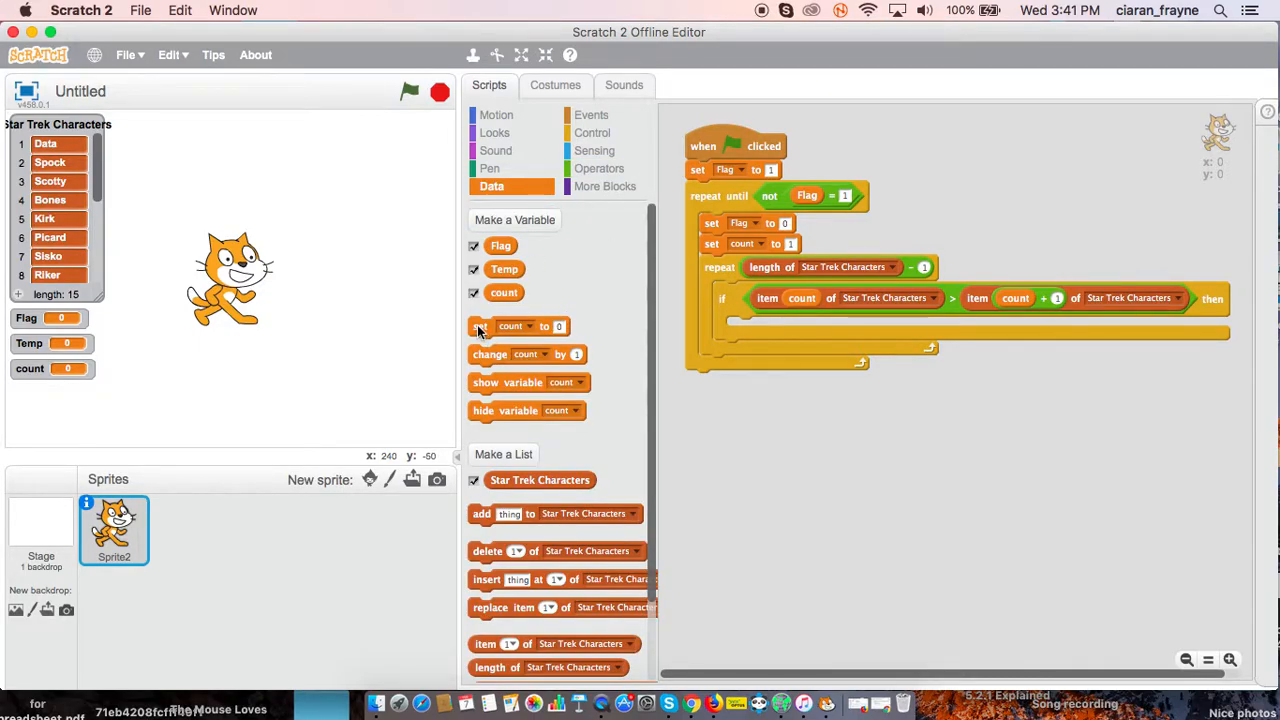
click(788, 328)
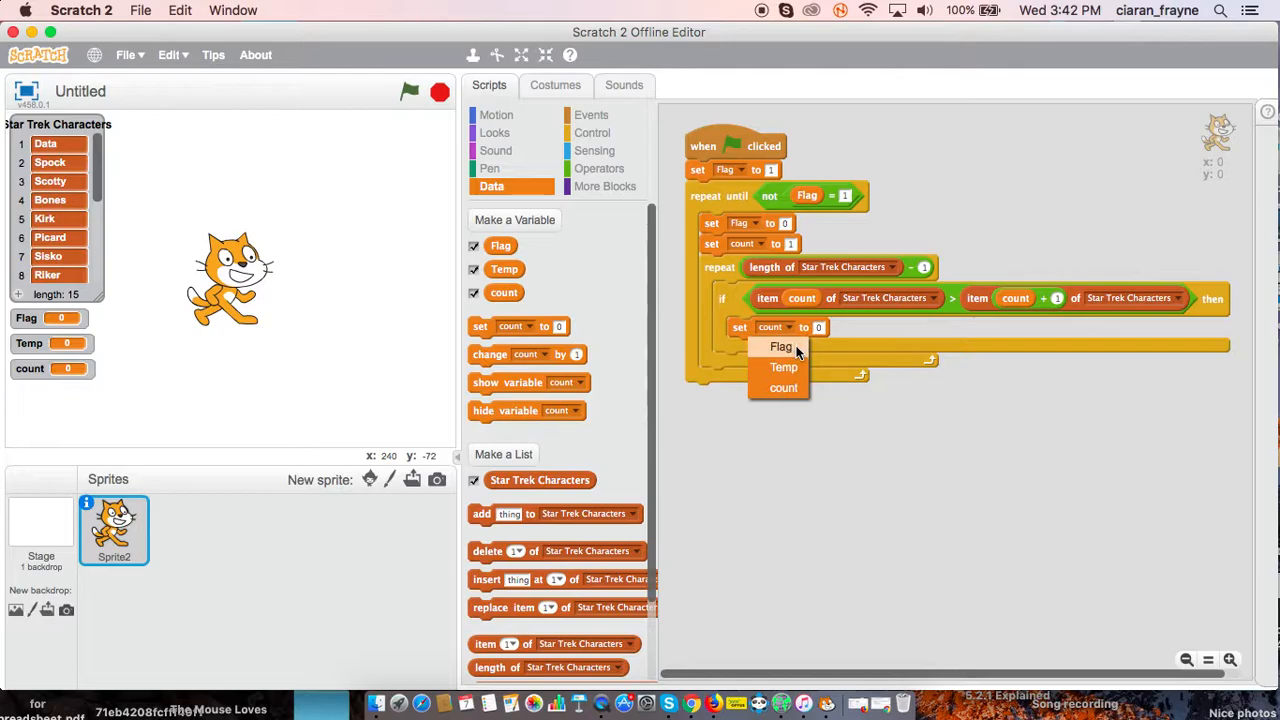
click(780, 346)
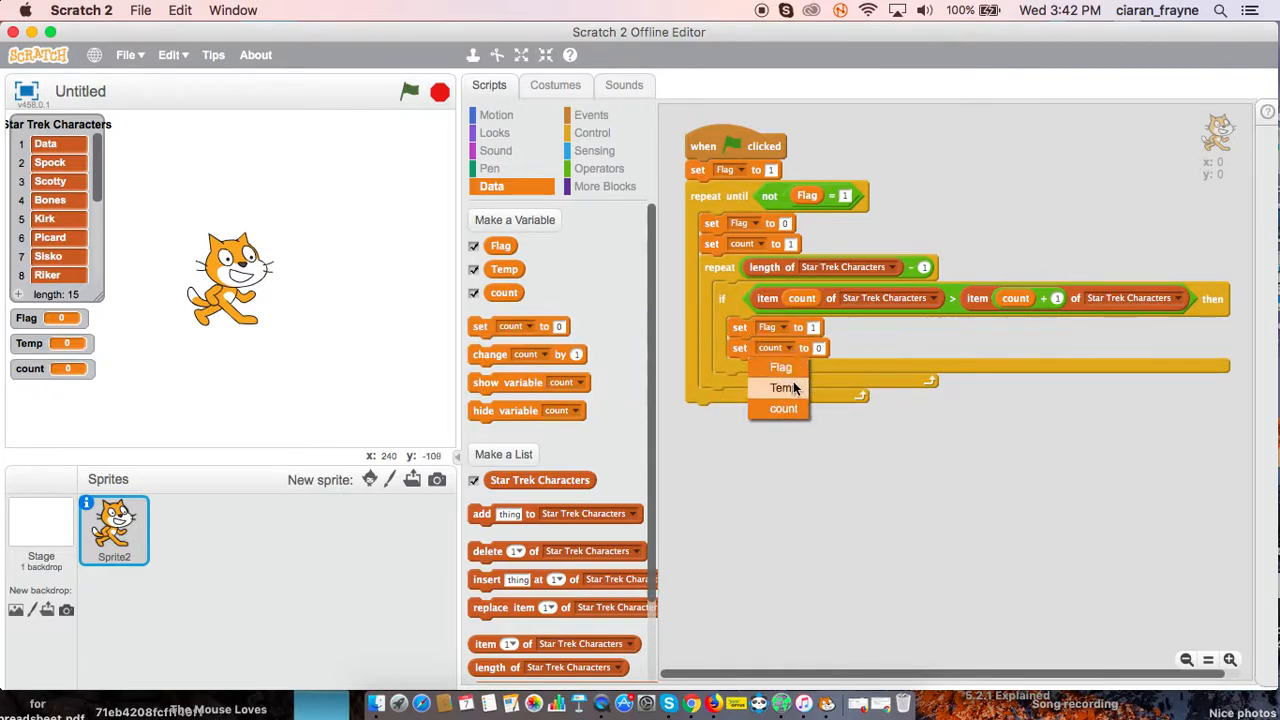
click(784, 388)
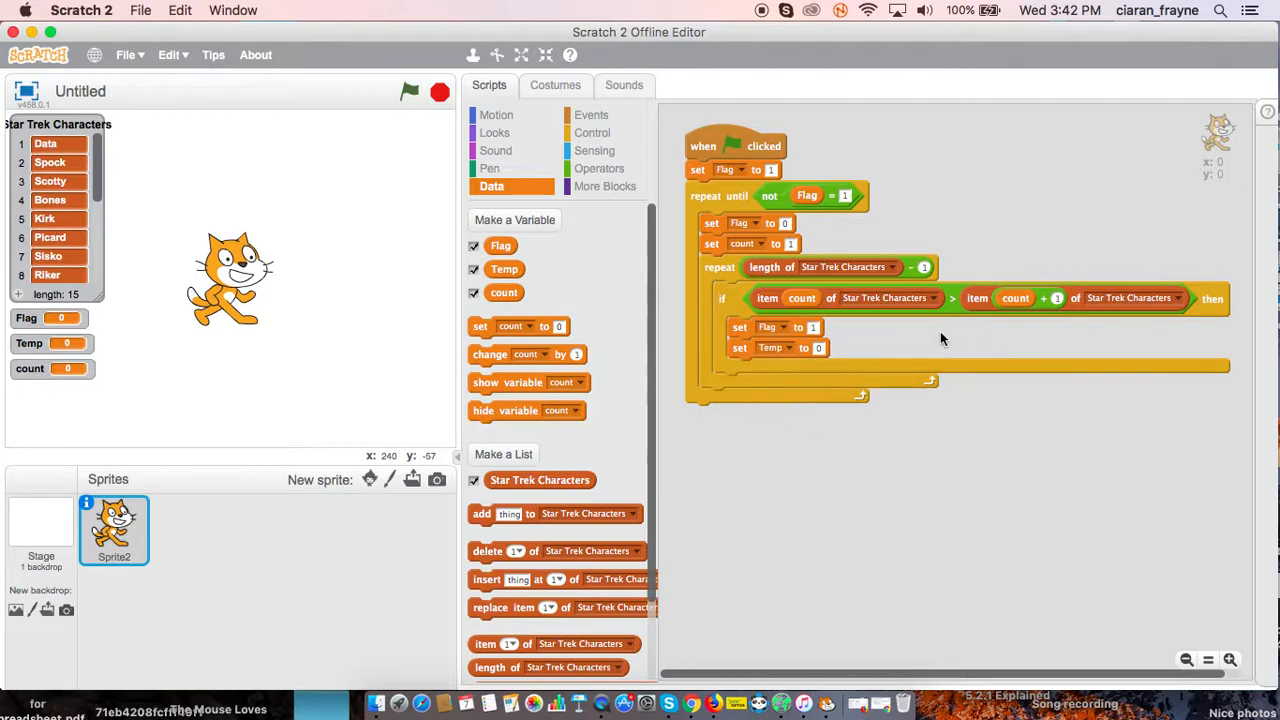
right_click(800, 298)
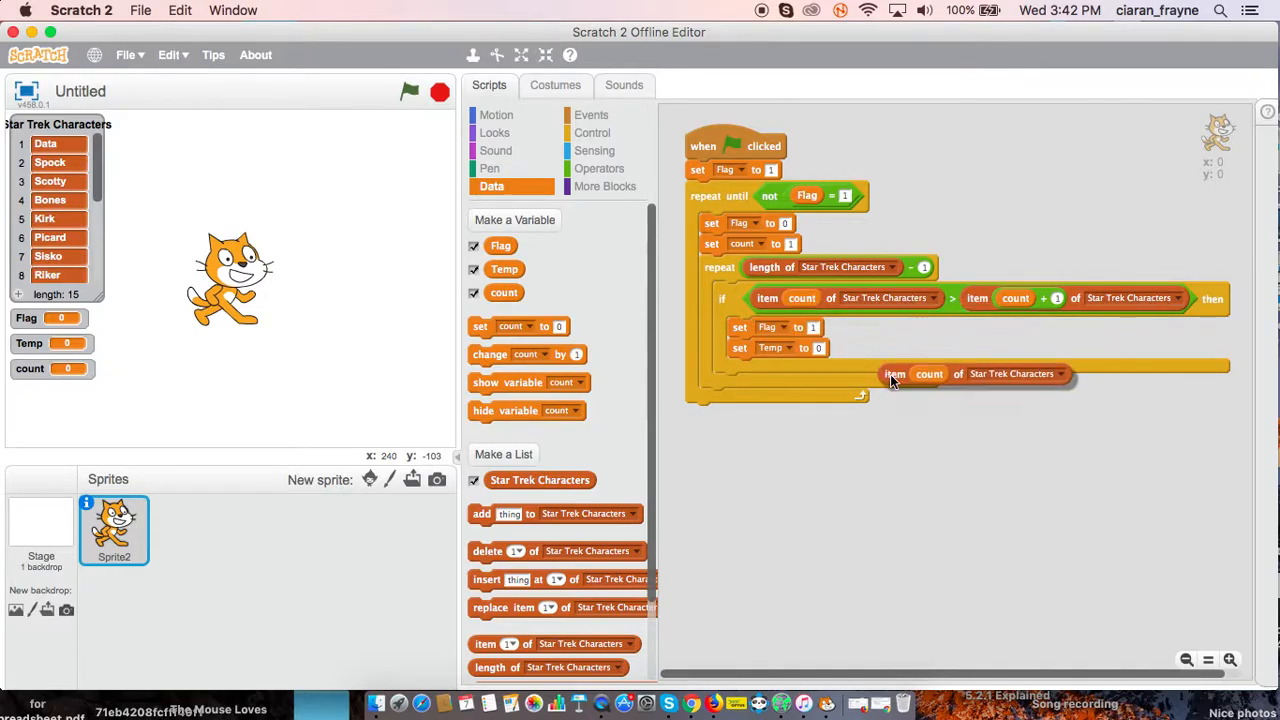
drag(896, 374, 830, 352)
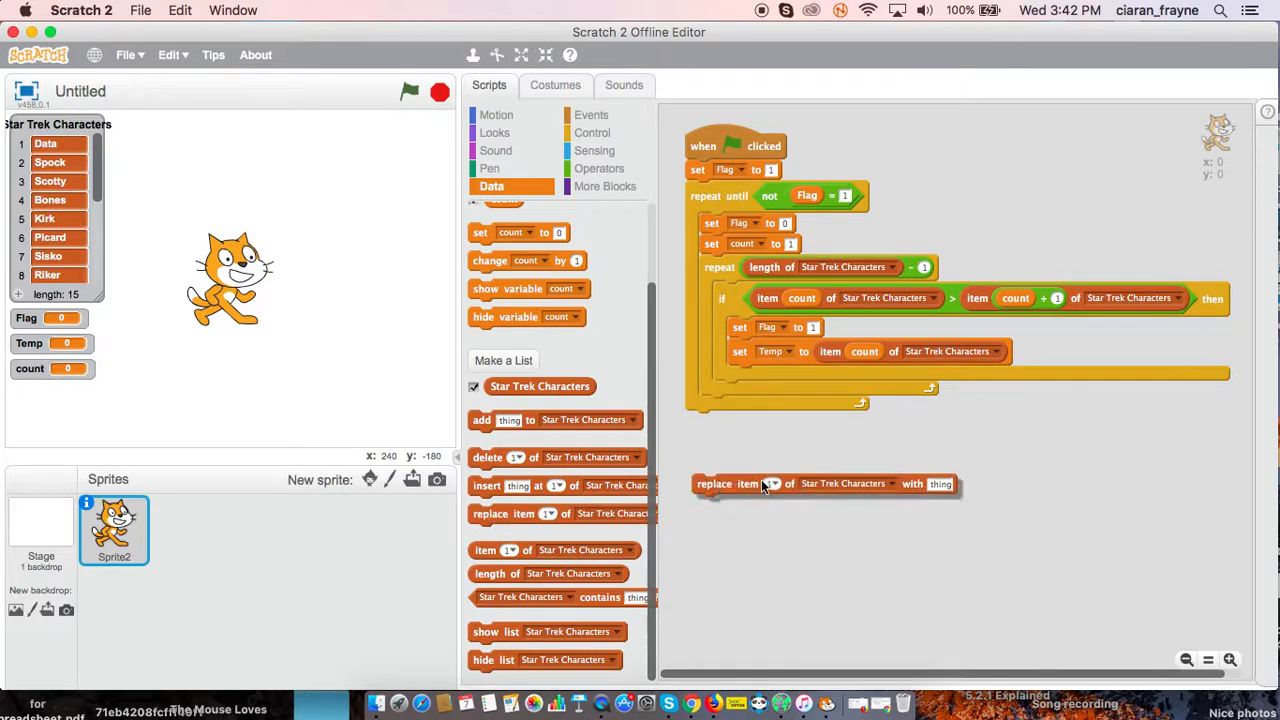
Swap list items: replace item count with item count + 1, item count + 1 with Temp, then change count by 1.
drag(724, 484, 760, 464)
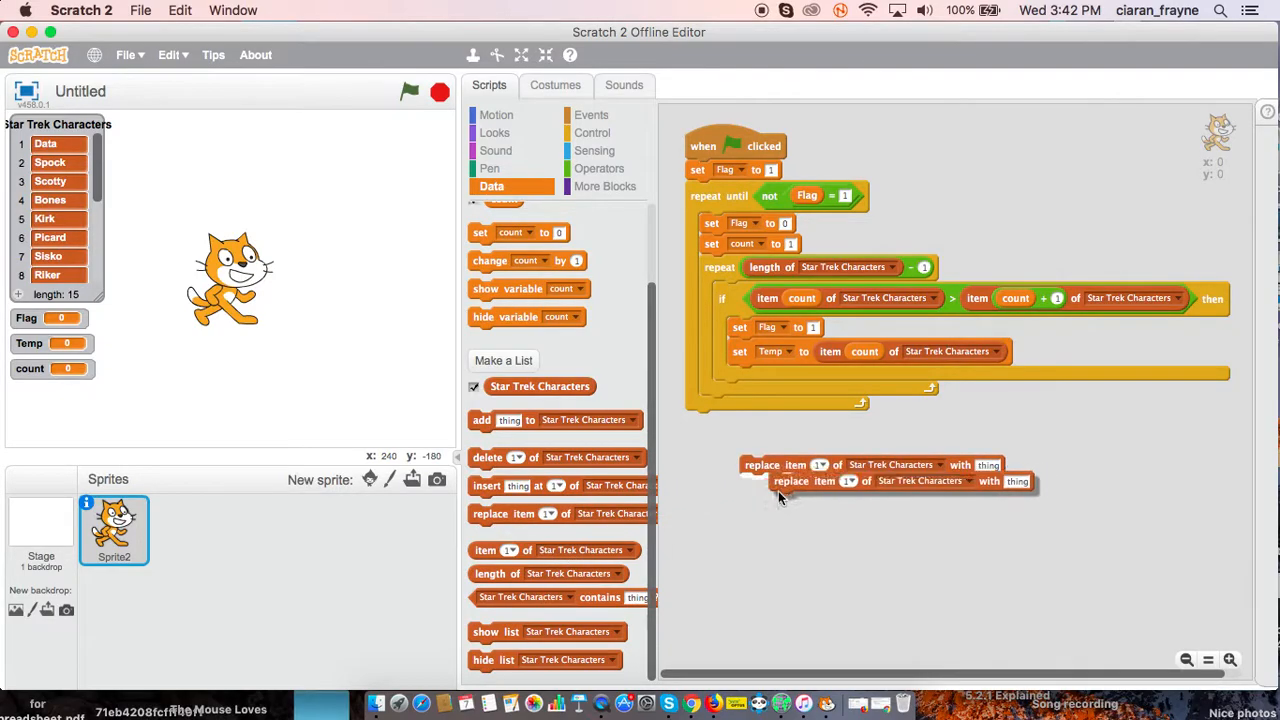
drag(784, 464, 760, 378)
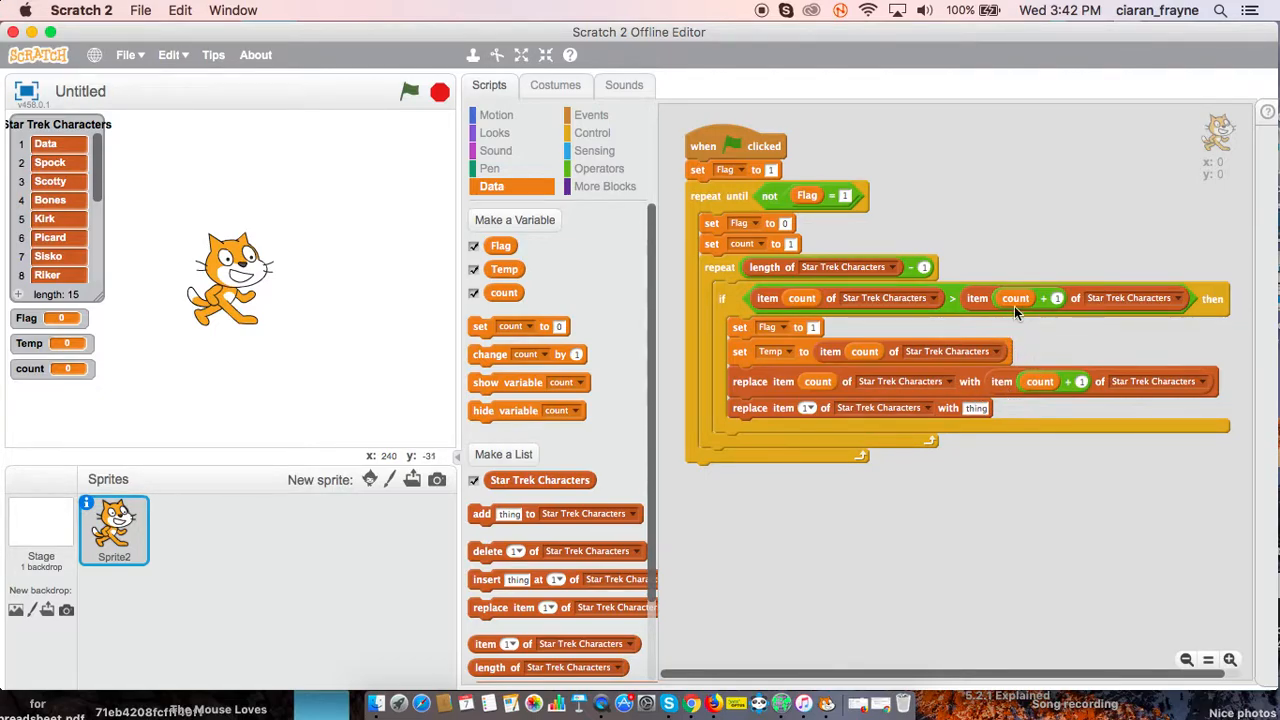
right_click(1016, 298)
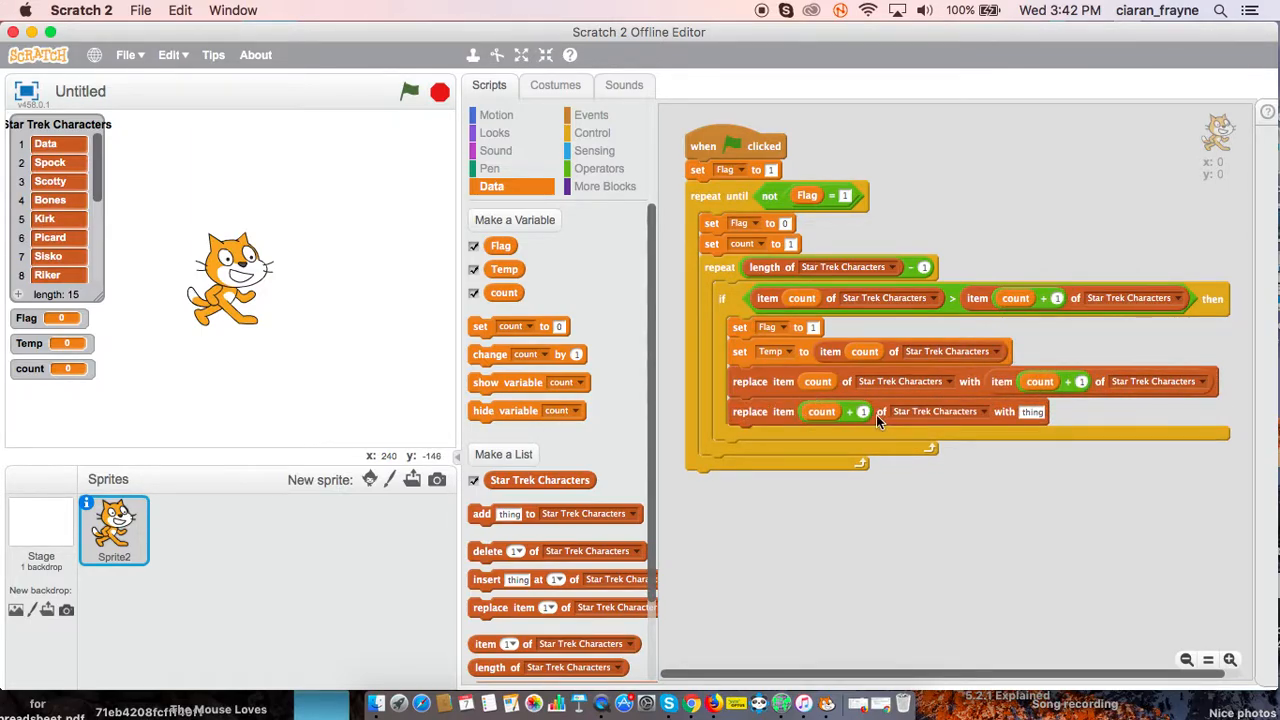
mouse_move(536, 264)
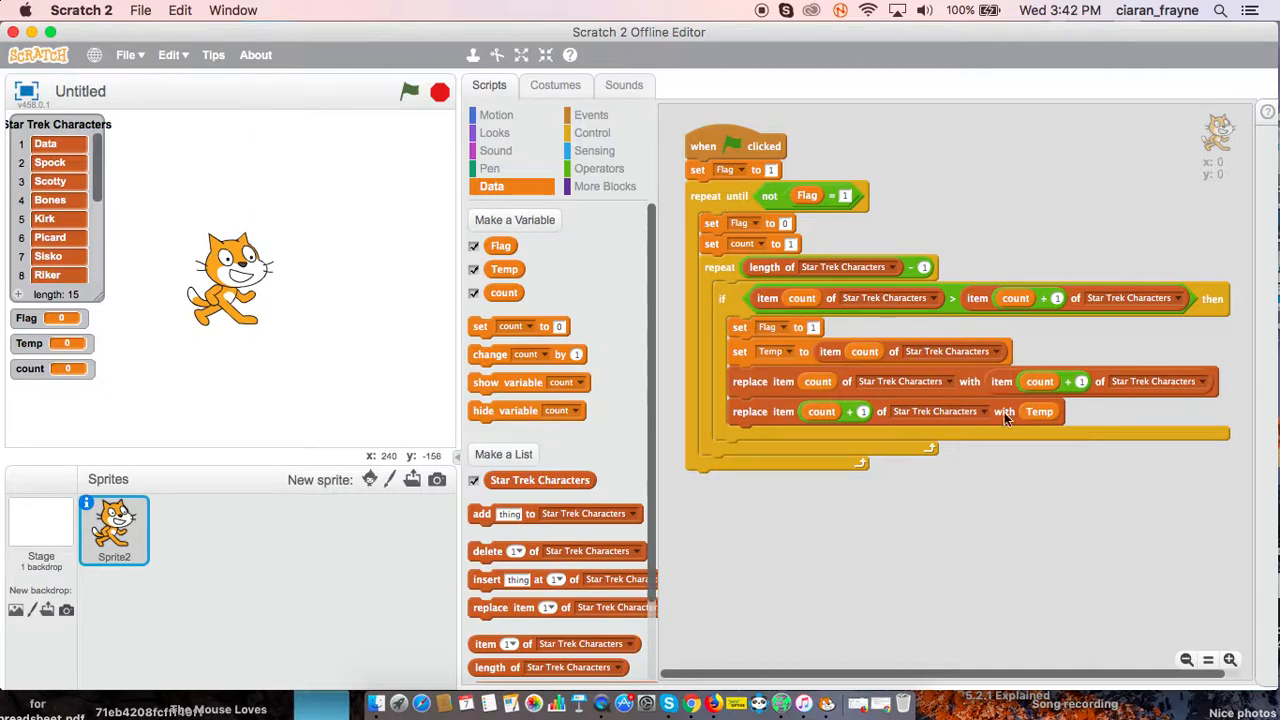
drag(490, 354, 696, 454)
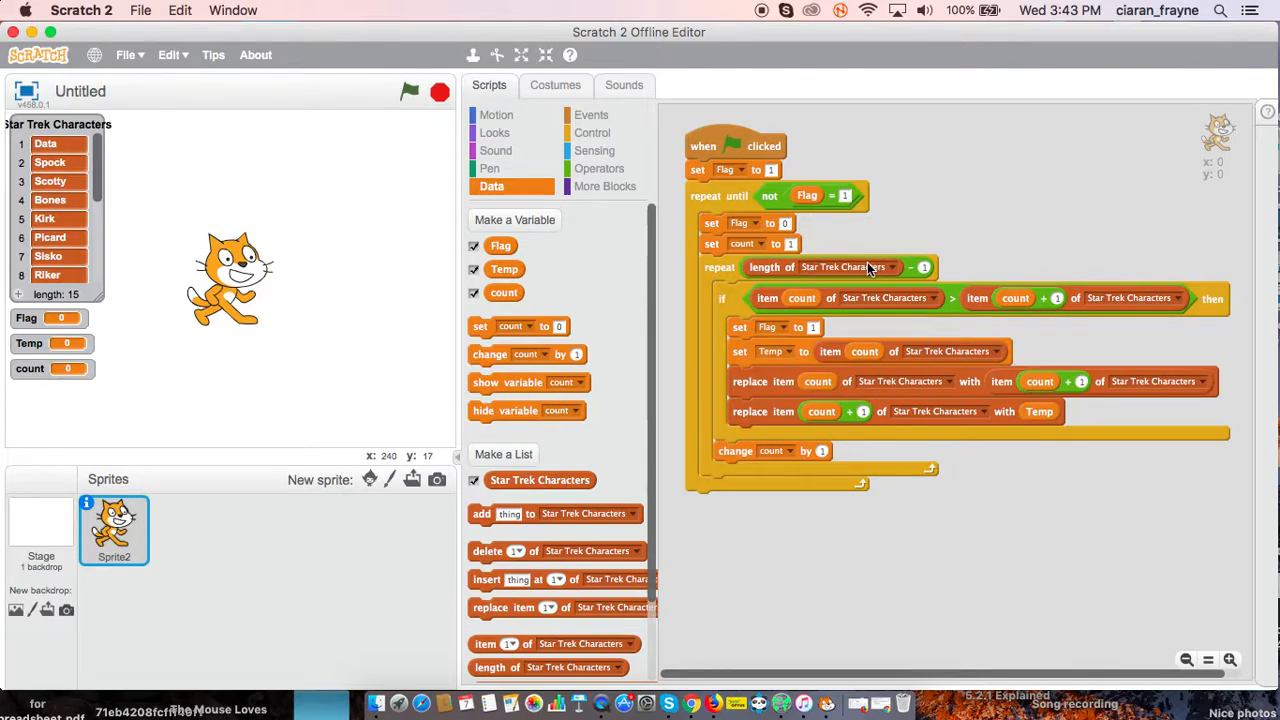
mouse_move(716, 470)
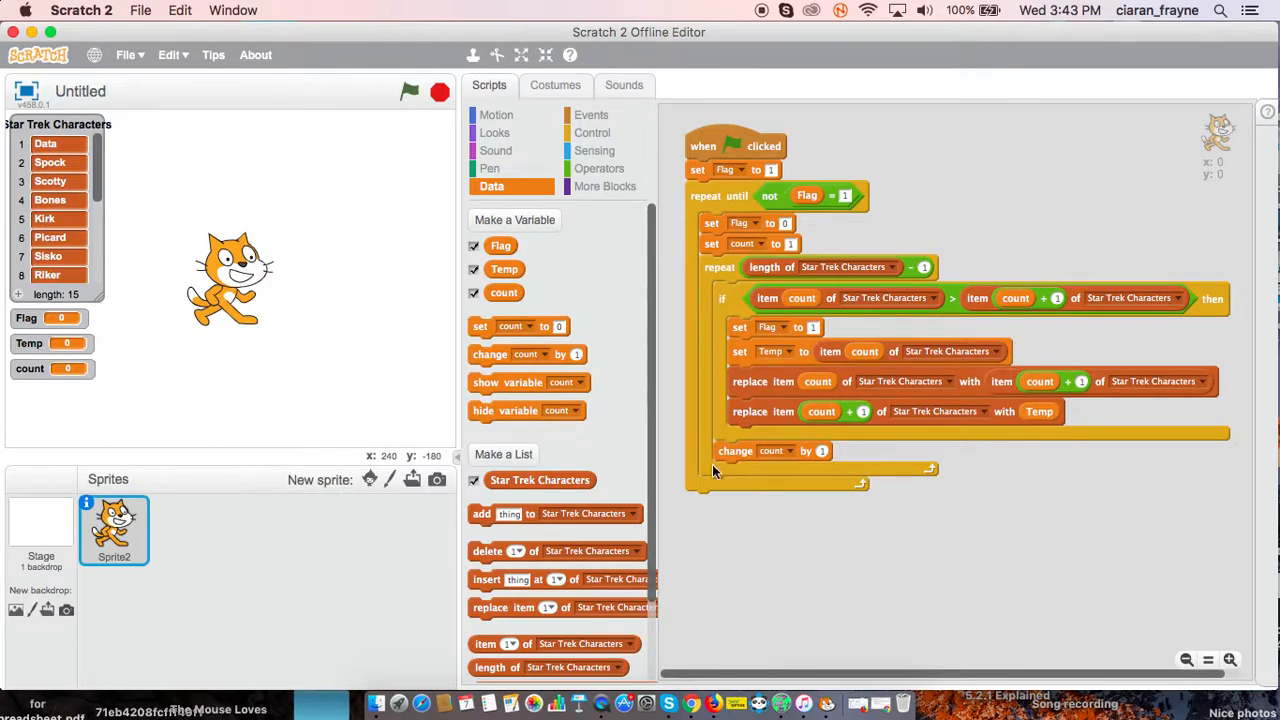
Scroll the script area to place the 'change count by 1' block after the if block.
scroll(down, 3)
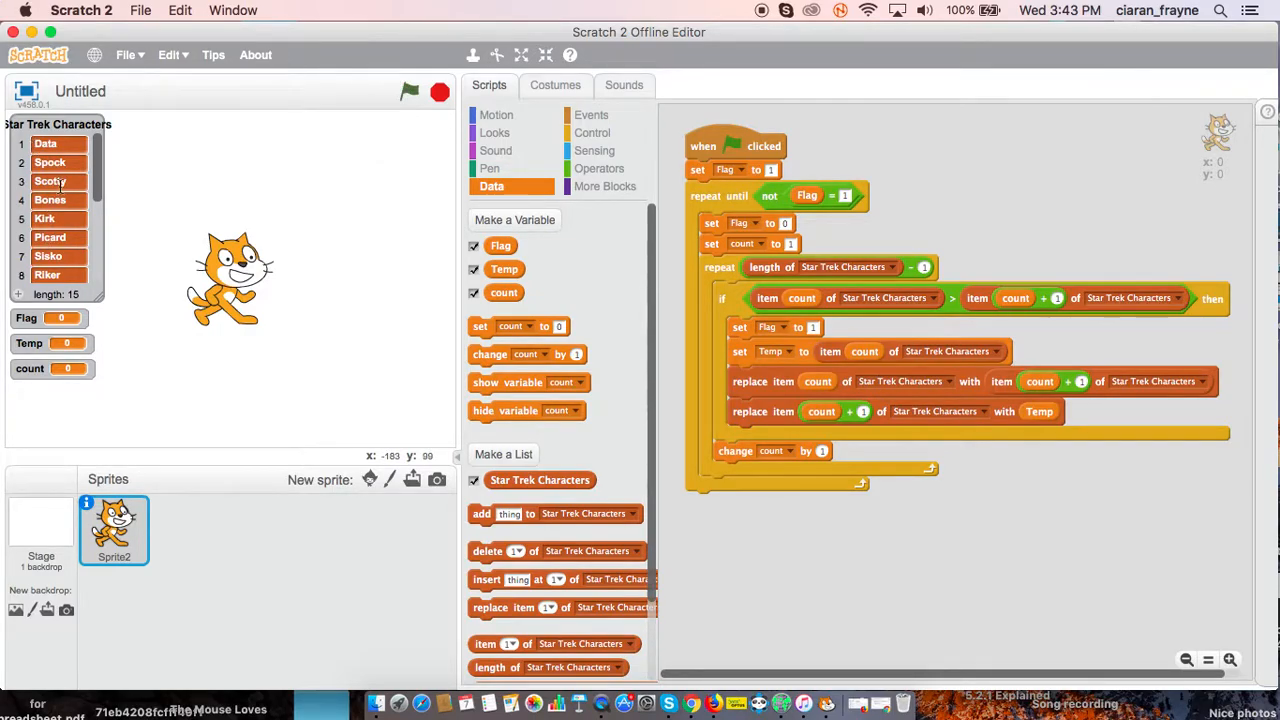
mouse_move(376, 156)
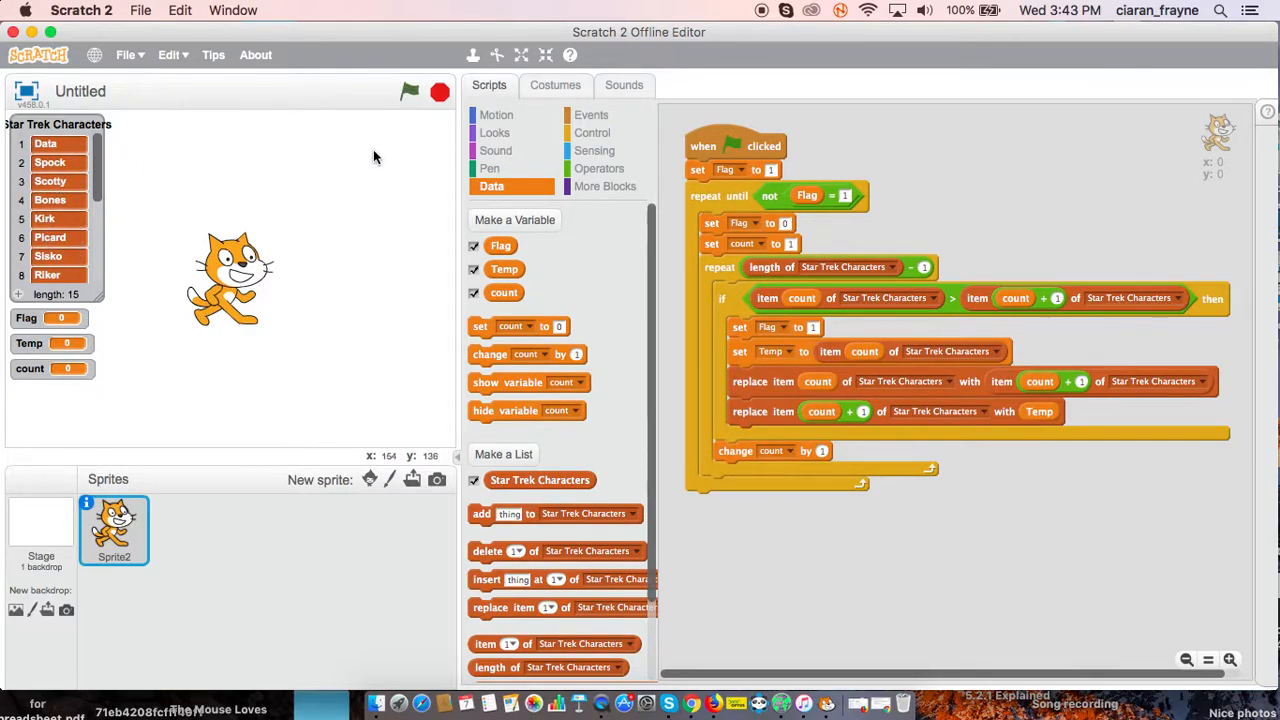
Run the bubble sort with the green flag until the Star Trek Characters list sorts alphabetically.
click(408, 92)
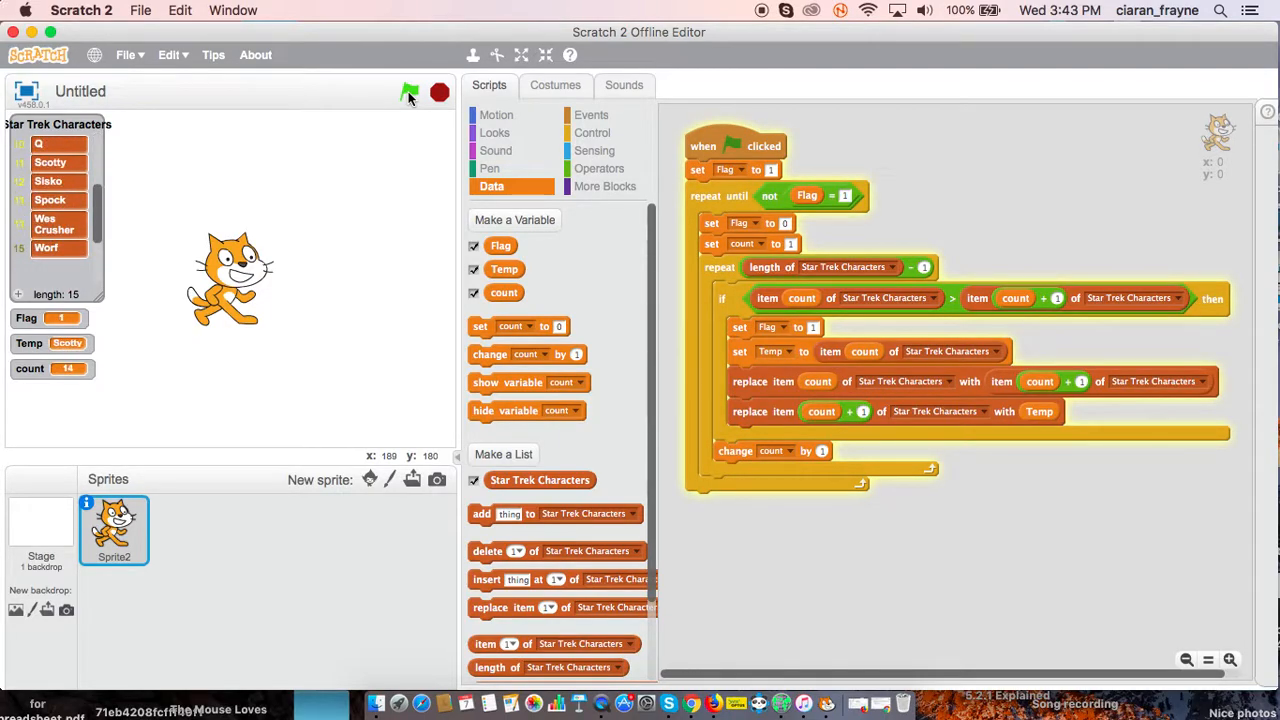
click(408, 92)
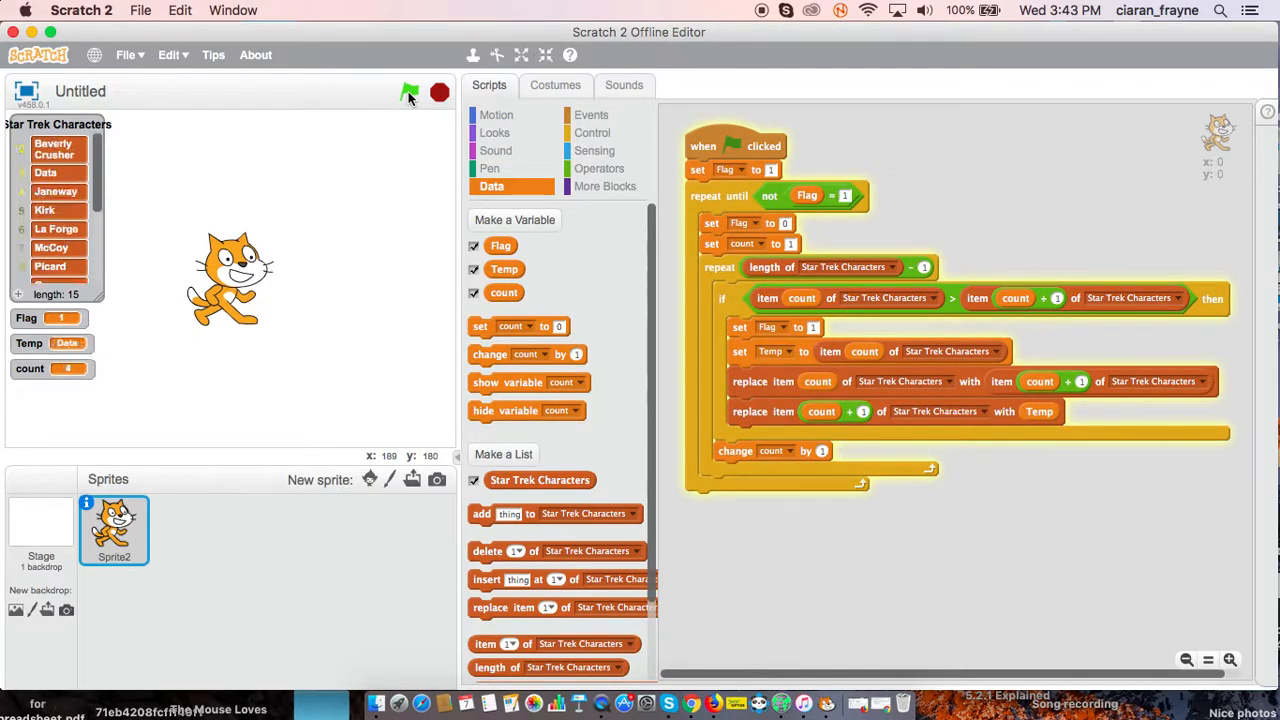
click(408, 94)
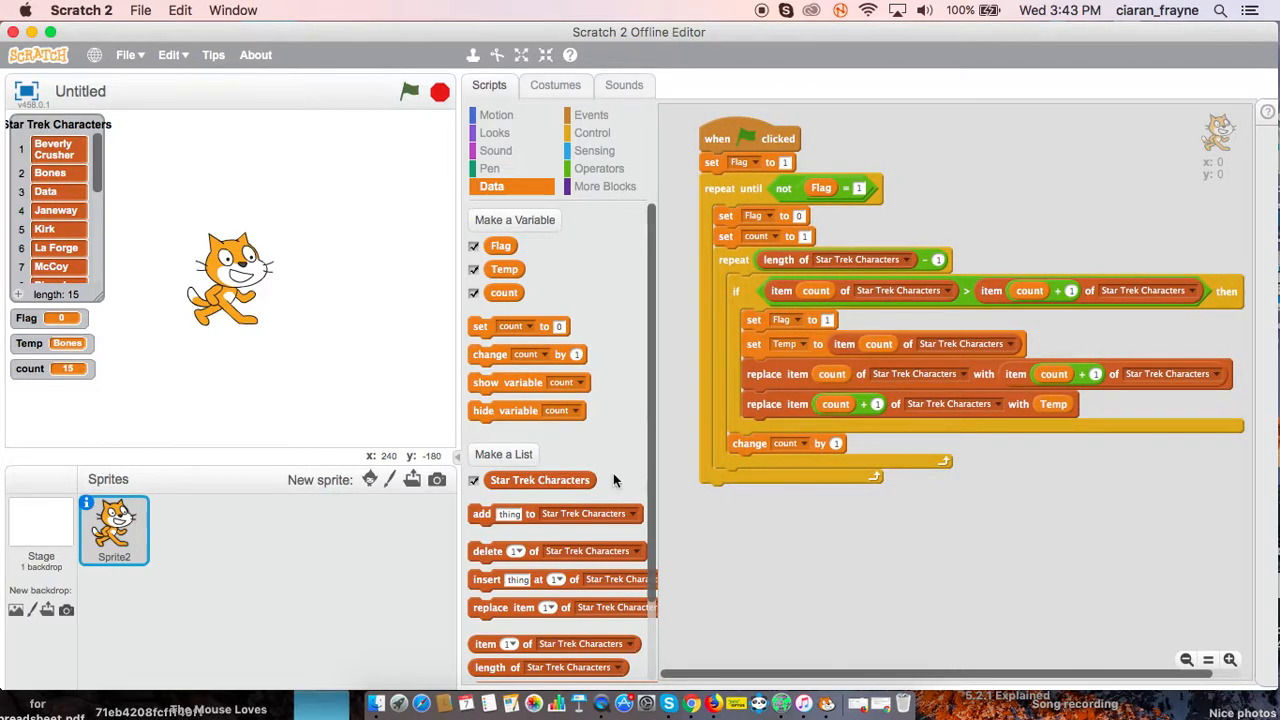
mouse_move(304, 270)
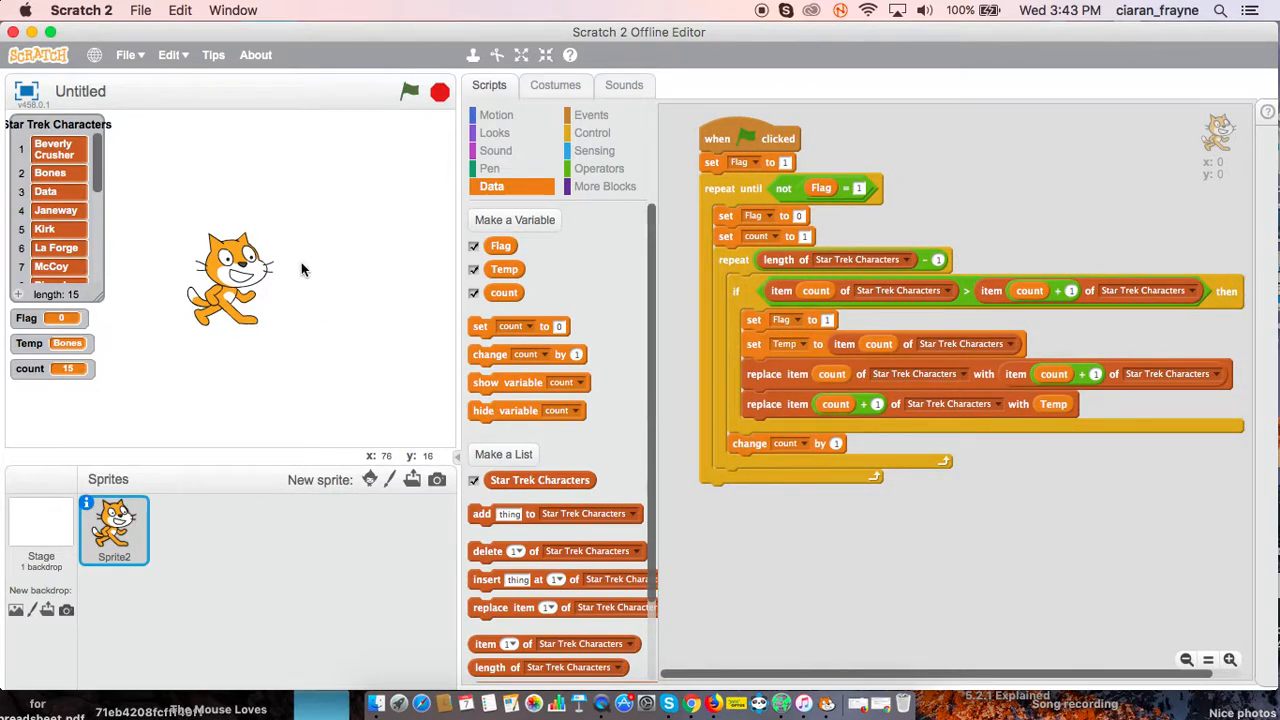